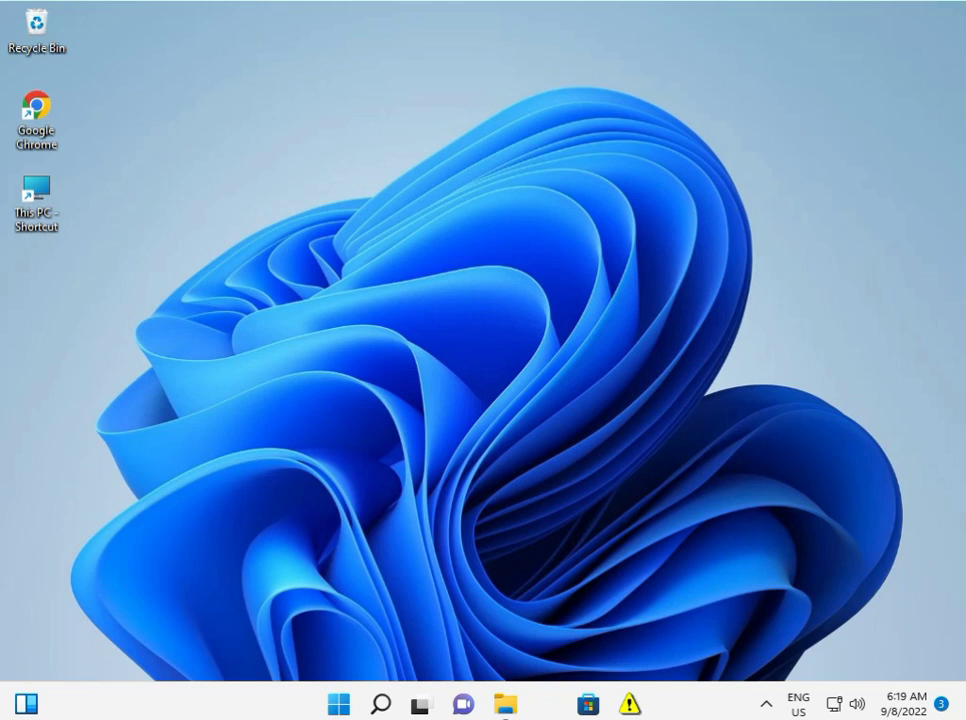
{"action": "mouse_move", "coordinate": [362, 613]}
{"action": "type", "text": "cmd"}
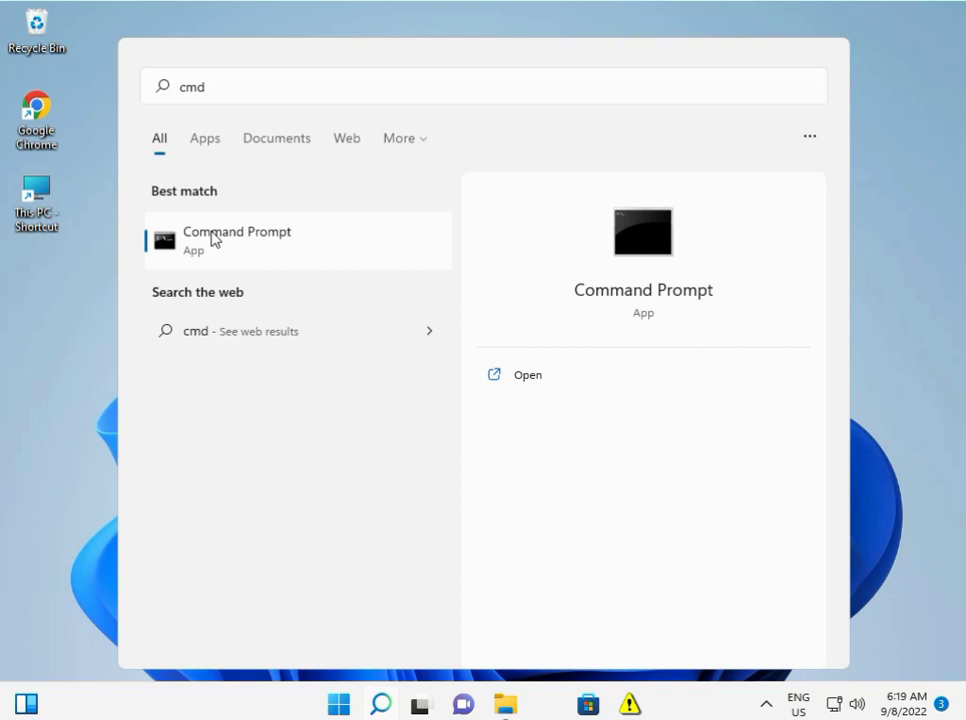
- Run the Command Prompt search result as administrator and approve the UAC prompt
{"action": "right_click", "coordinate": [237, 240]}
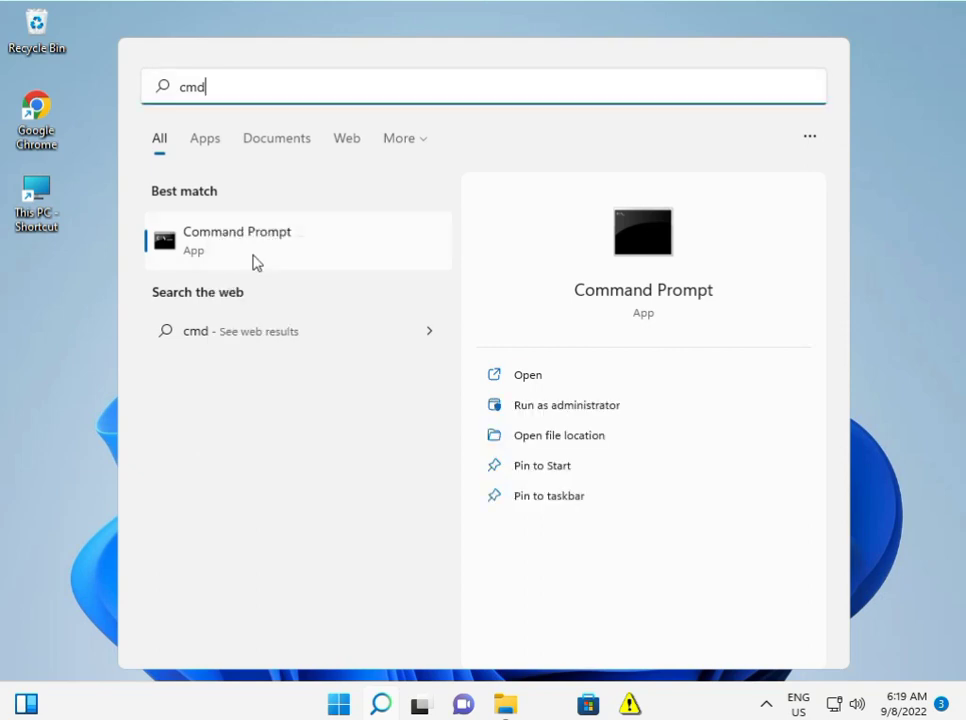
{"action": "left_click", "coordinate": [566, 404]}
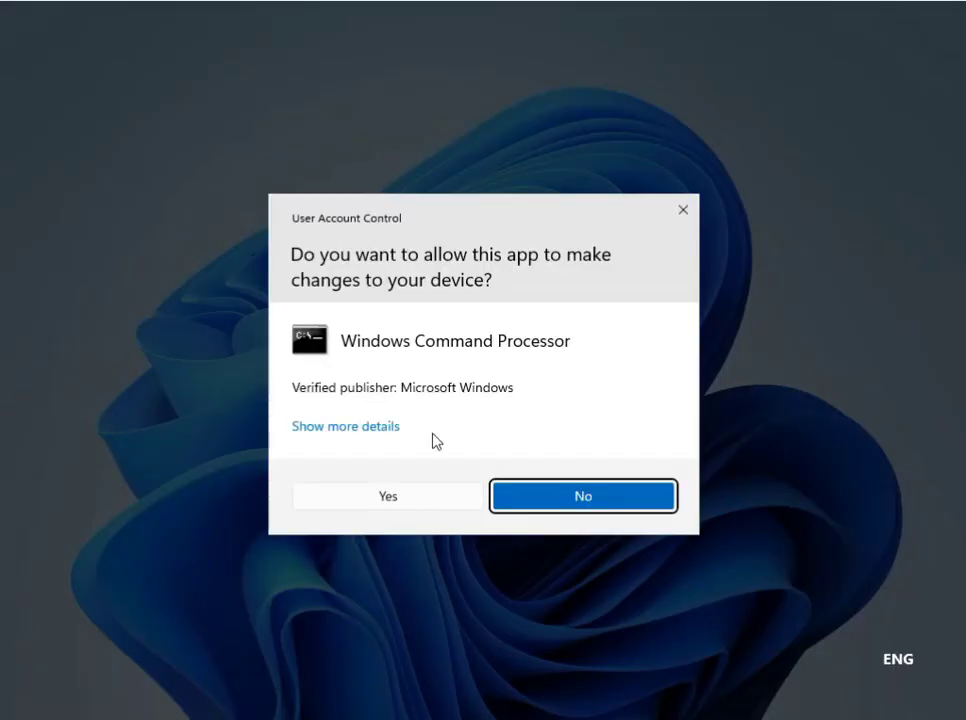
{"action": "left_click", "coordinate": [386, 496]}
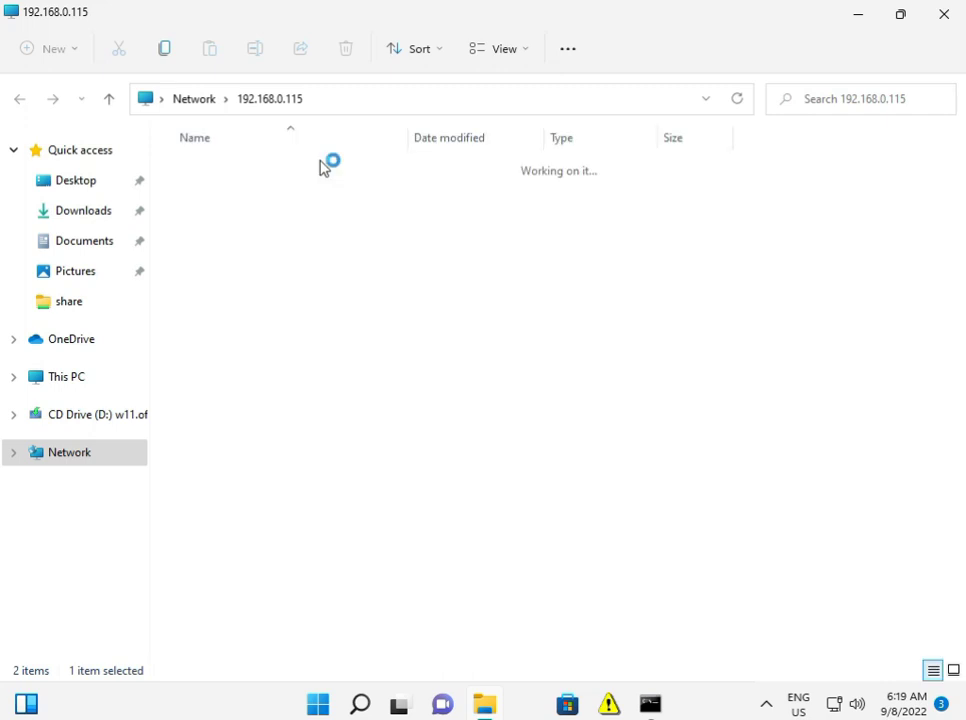
- Open New Text Document from the 192.168.0.115 share folder in Notepad
{"action": "double_click", "coordinate": [69, 301]}
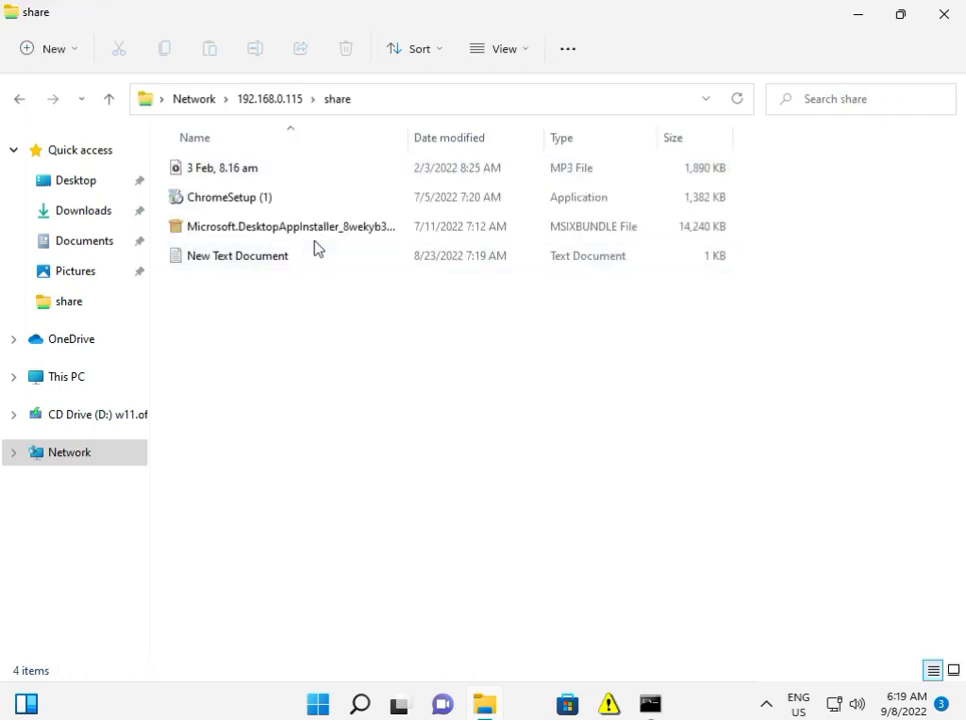
{"action": "left_click", "coordinate": [237, 255]}
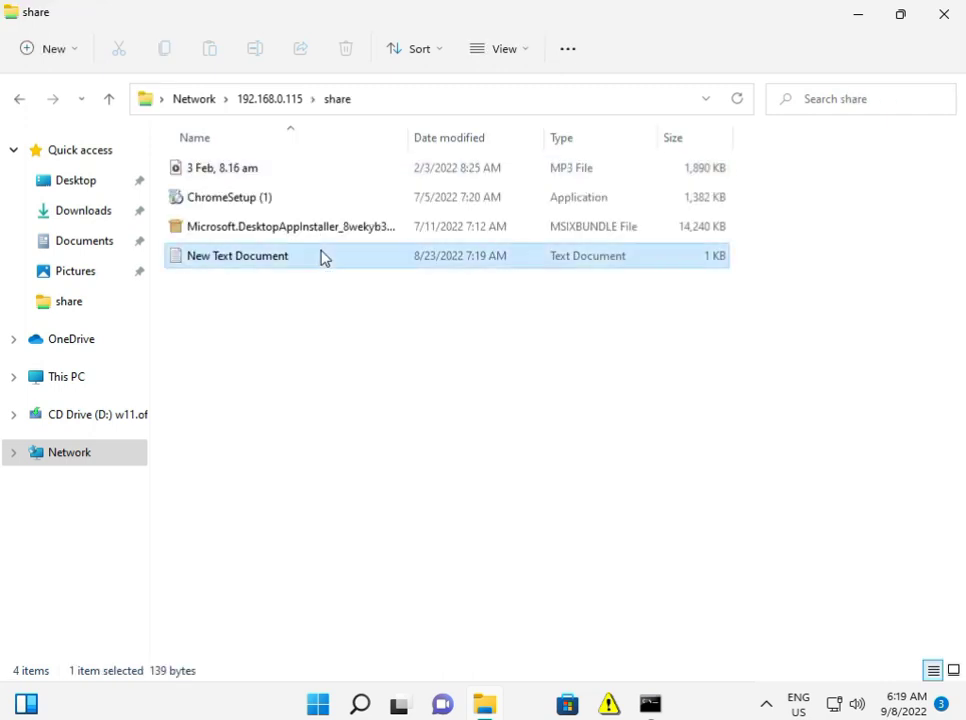
{"action": "double_click", "coordinate": [238, 255]}
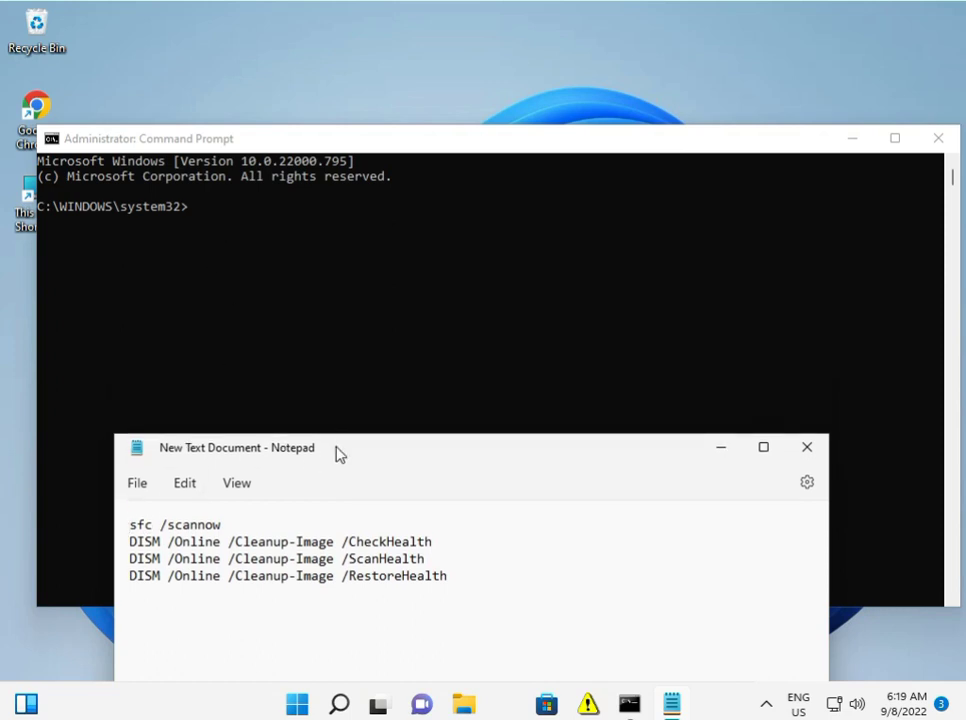
- Move the Command Prompt window above the notes and run sfc /scannow
{"action": "left_click_drag", "start_coordinate": [237, 447], "coordinate": [225, 527]}
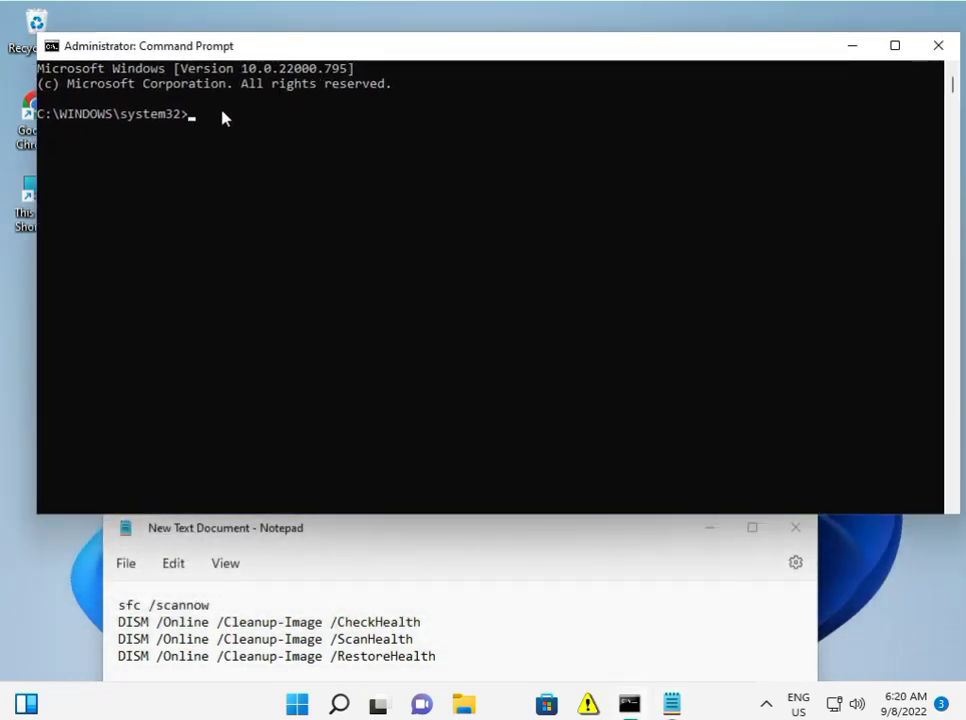
{"action": "type", "text": "s"}
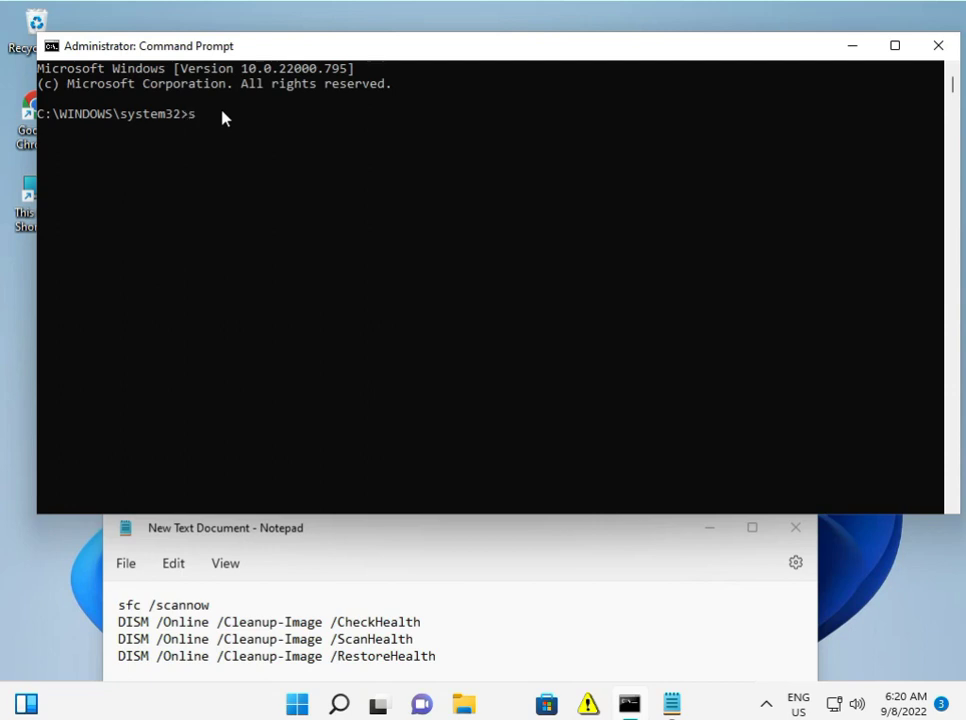
{"action": "type", "text": "fc /"}
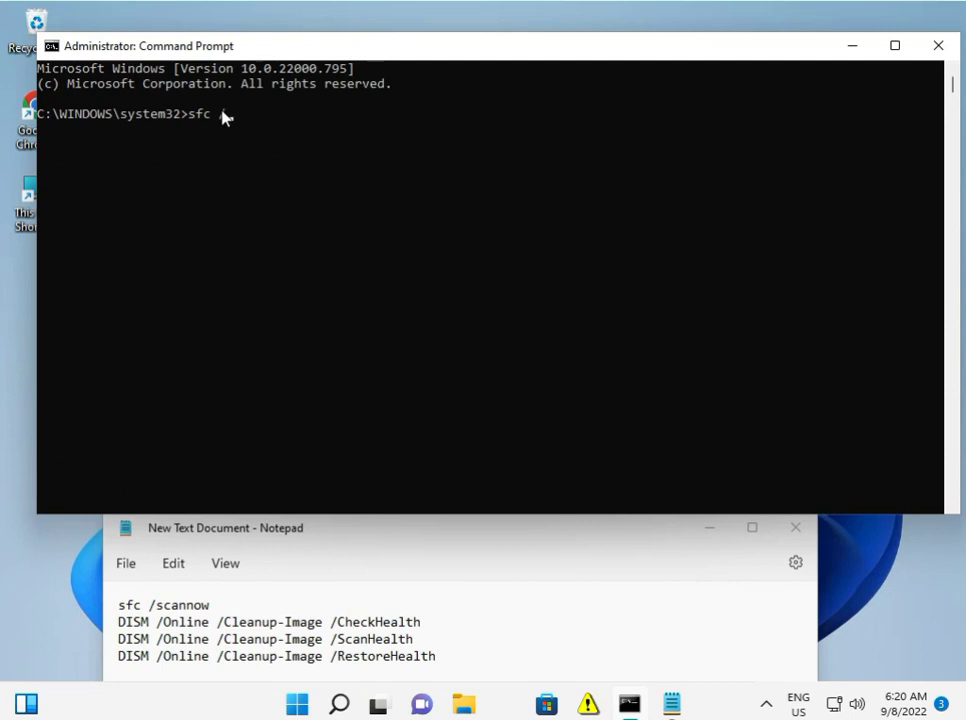
{"action": "type", "text": "sc"}
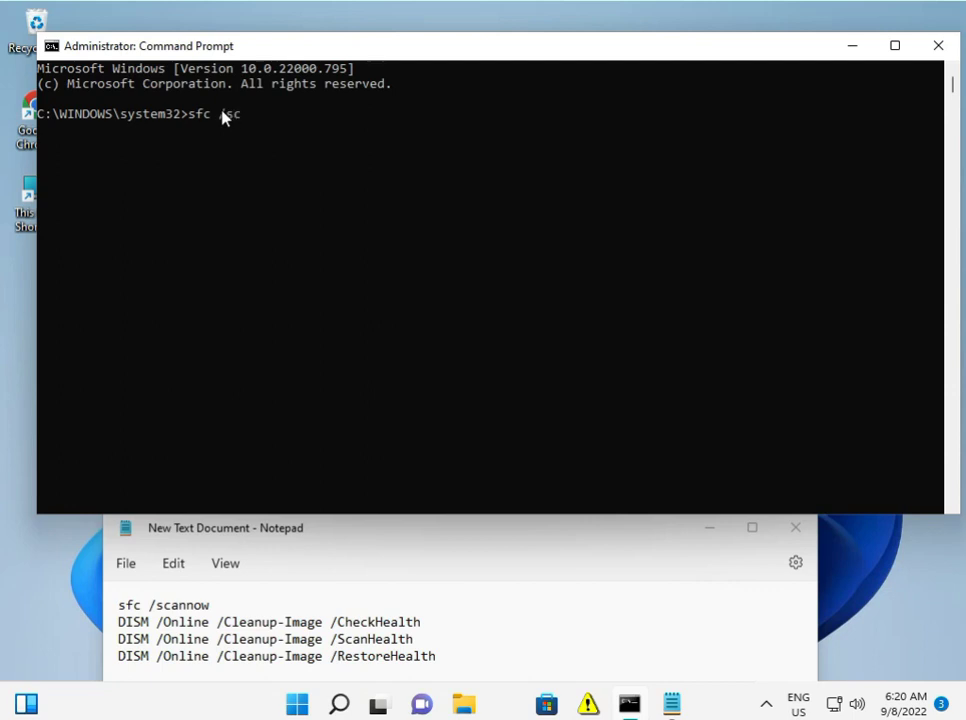
{"action": "type", "text": "ann"}
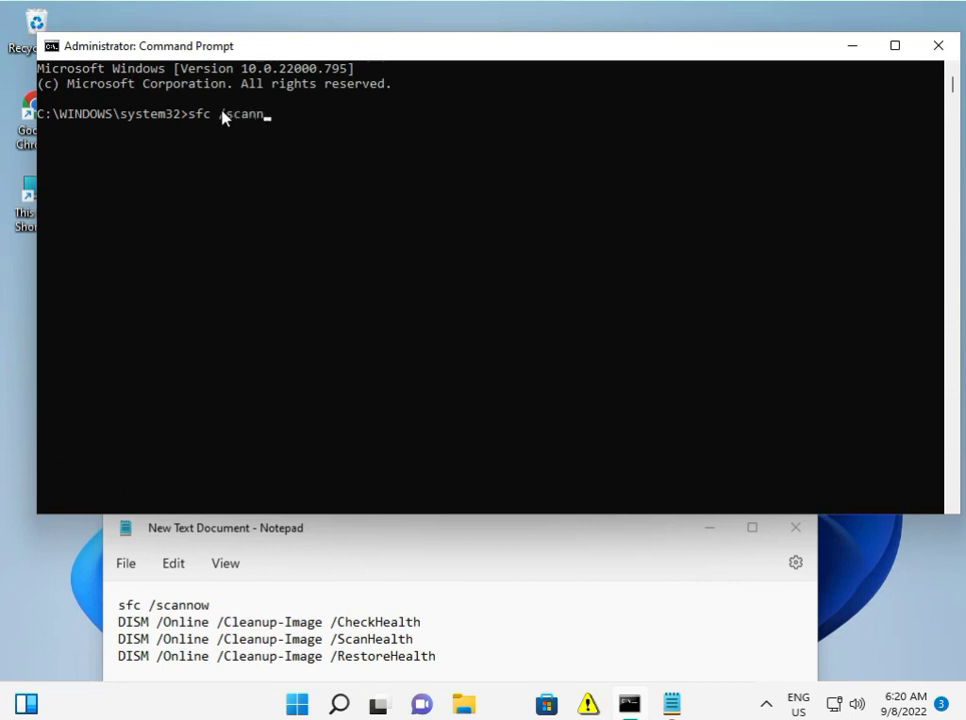
{"action": "type", "text": "ow"}
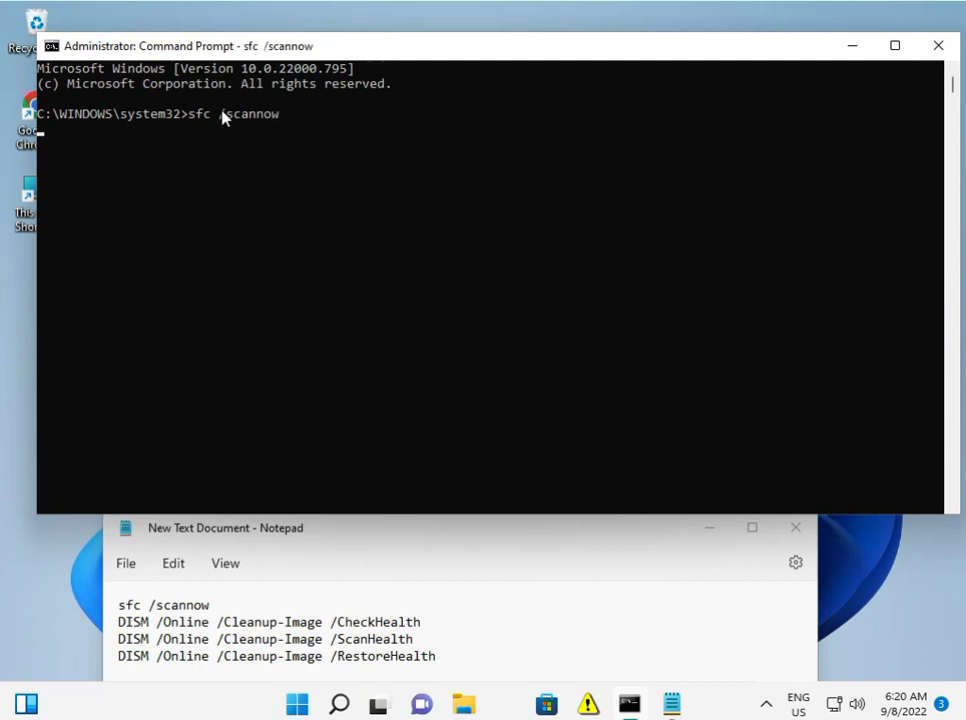
{"action": "key", "text": "enter"}
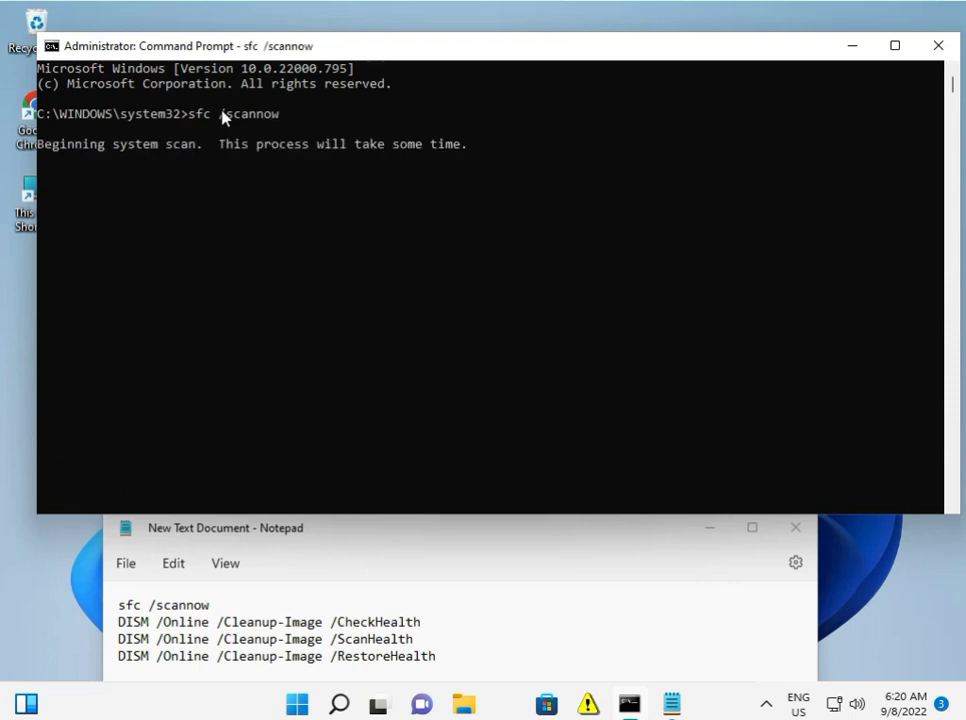
{"action": "mouse_move", "coordinate": [170, 470]}
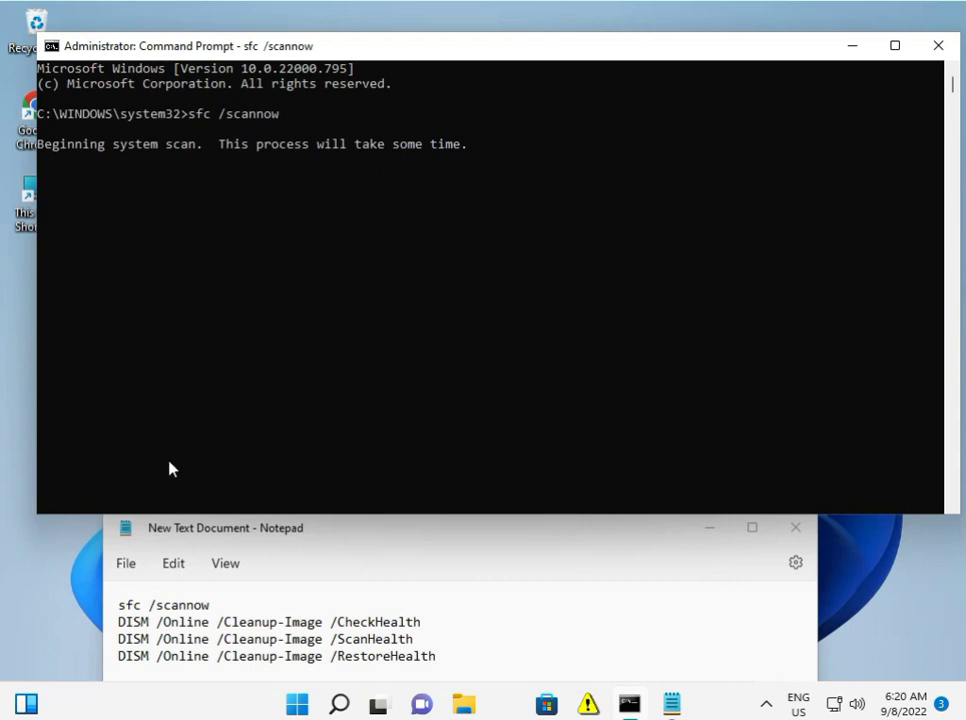
{"action": "mouse_move", "coordinate": [112, 610]}
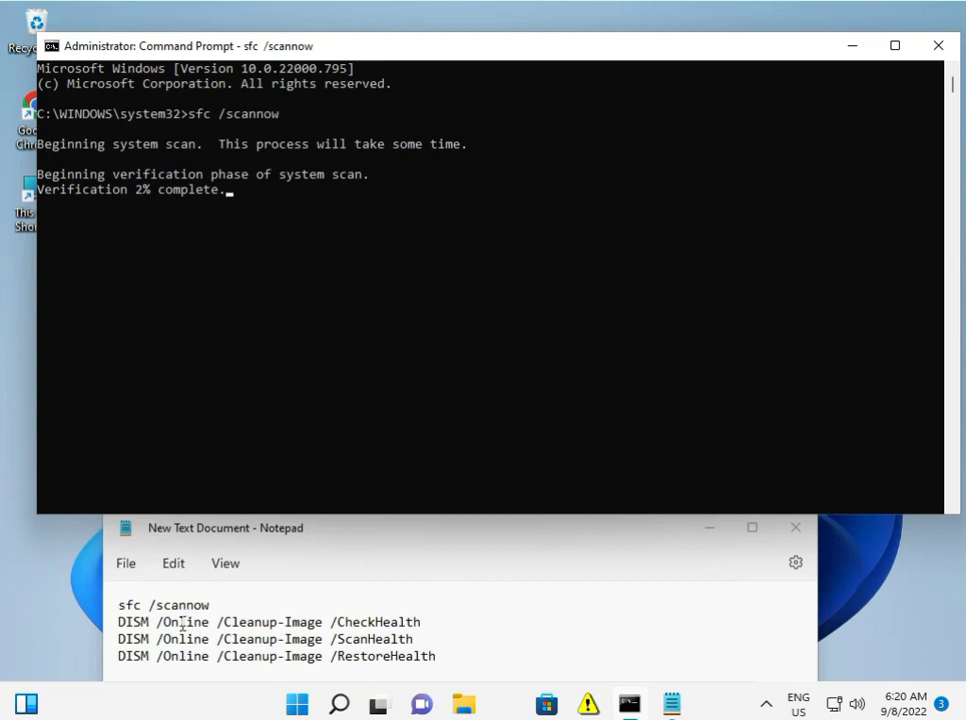
{"action": "mouse_move", "coordinate": [142, 310]}
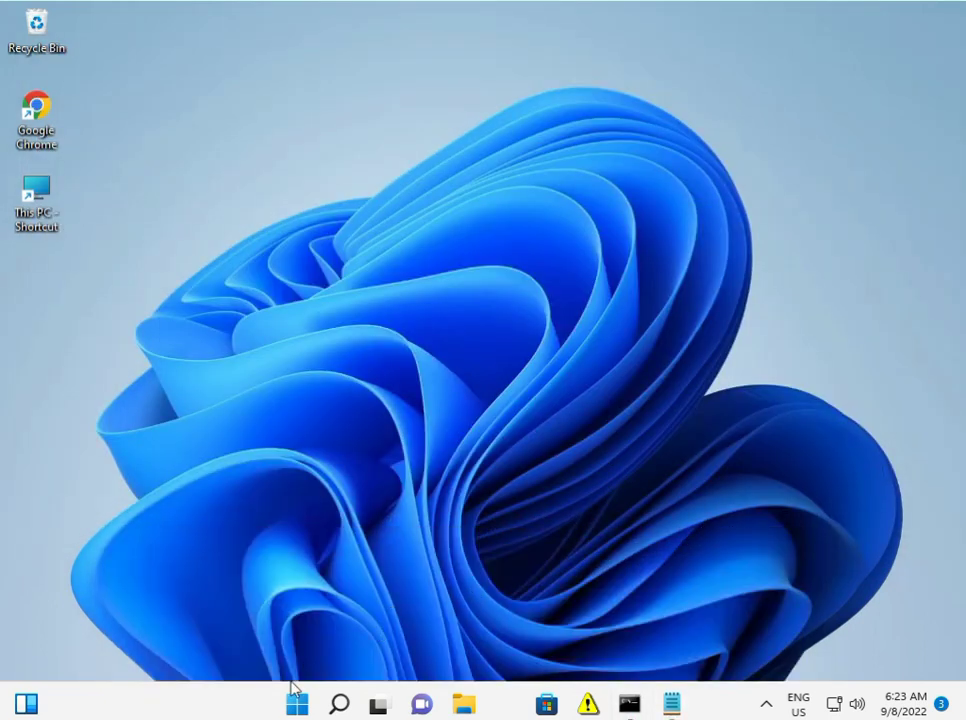
- Search for 'services' and open the Services console
{"action": "left_click", "coordinate": [296, 704]}
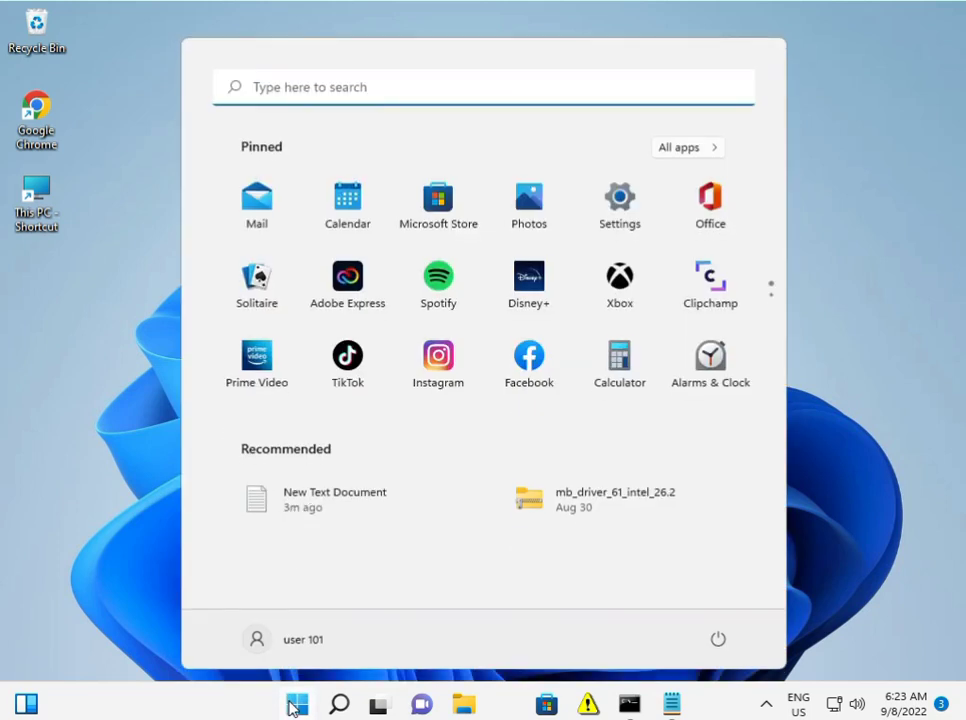
{"action": "type", "text": "services"}
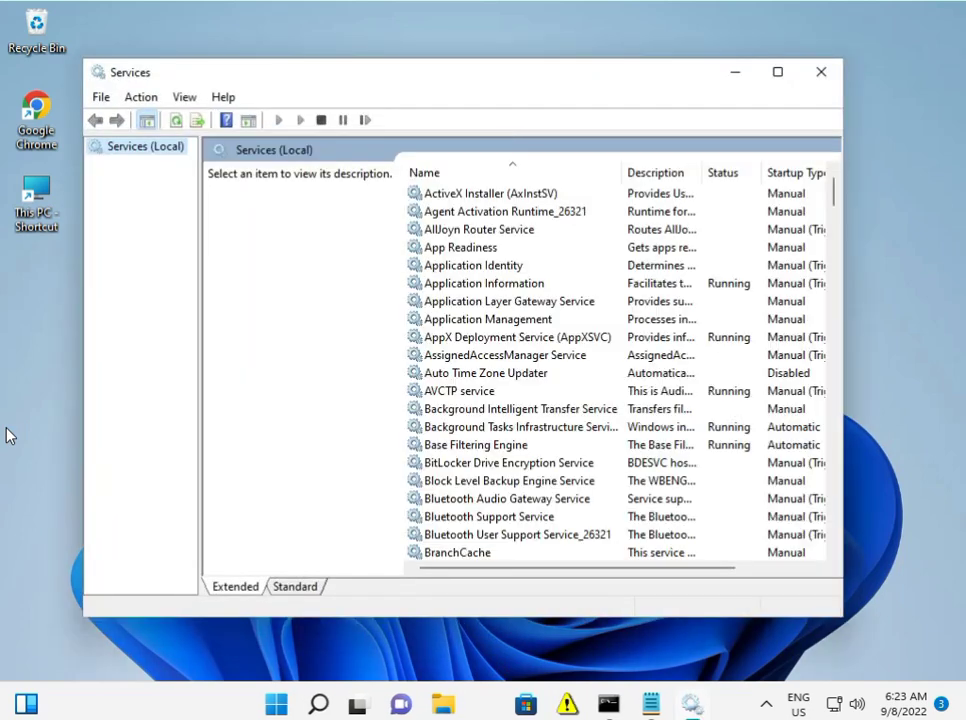
{"action": "left_click", "coordinate": [475, 444]}
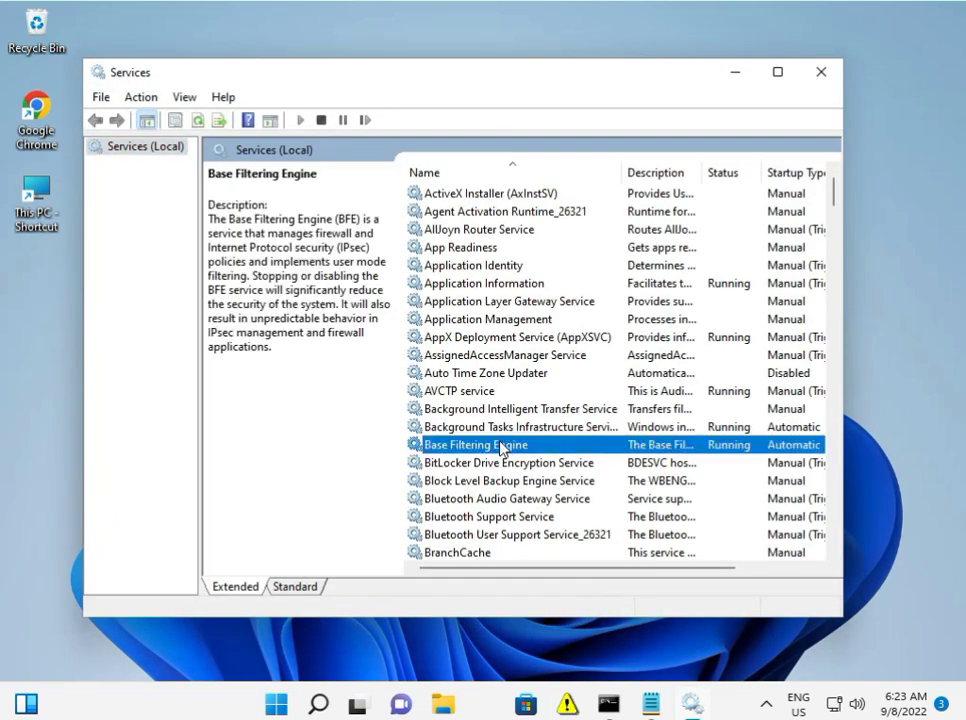
- Inspect Background Intelligent Transfer Service properties without changes, then close Services
{"action": "double_click", "coordinate": [519, 408]}
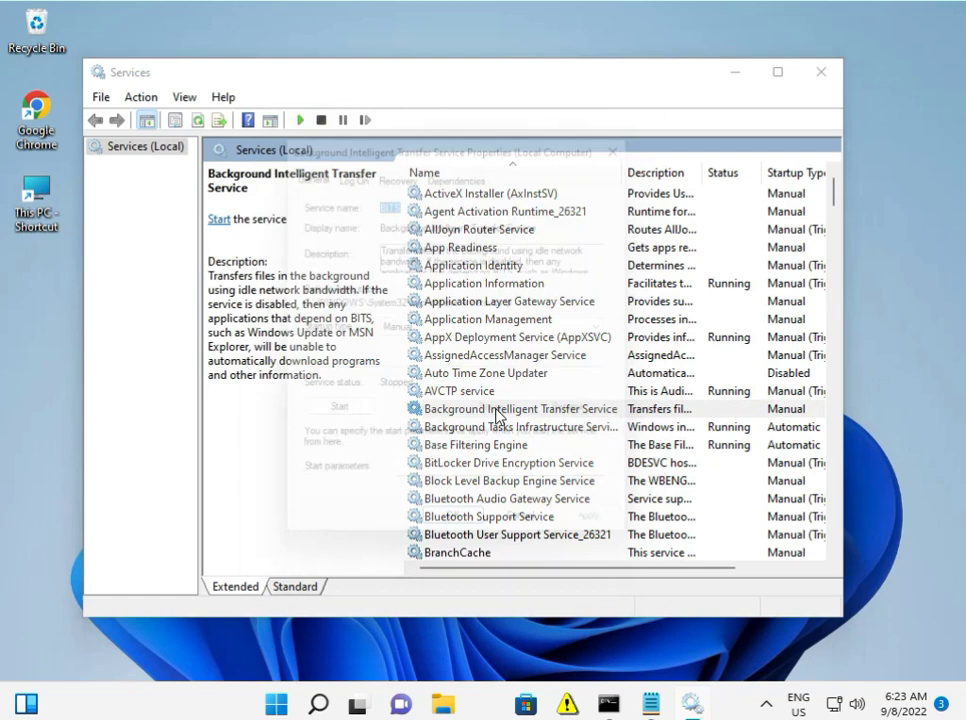
{"action": "double_click", "coordinate": [519, 408]}
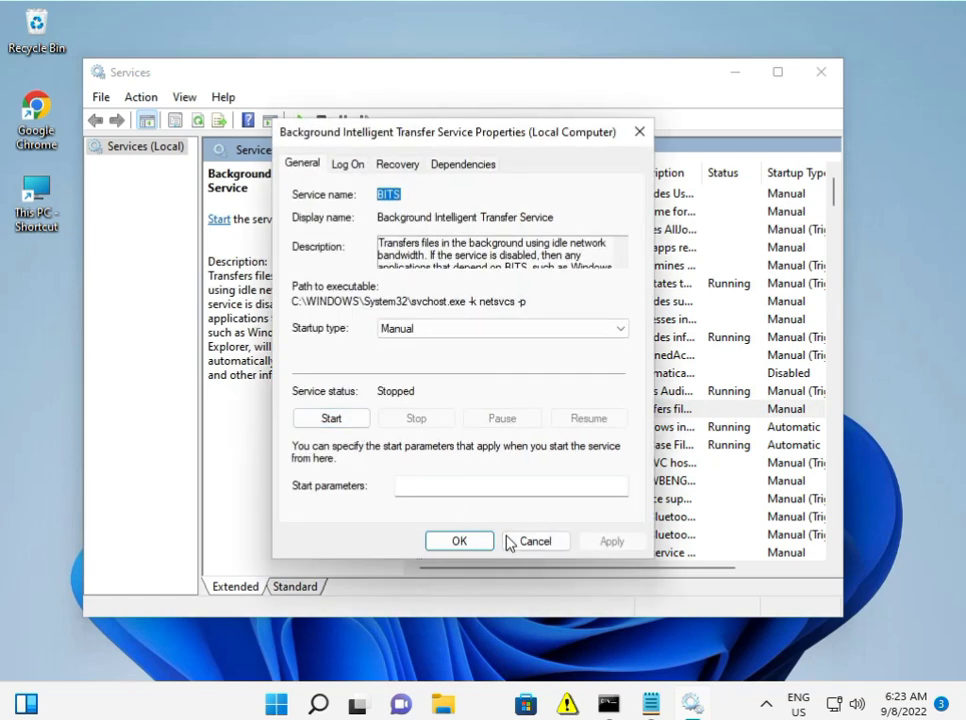
{"action": "left_click", "coordinate": [535, 541]}
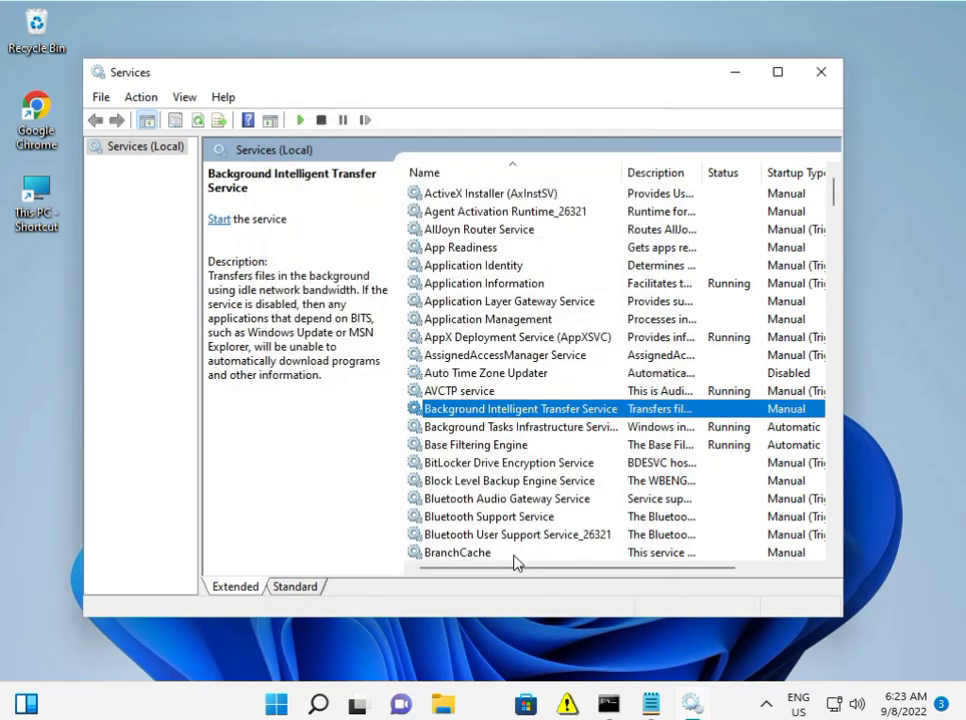
{"action": "double_click", "coordinate": [519, 408]}
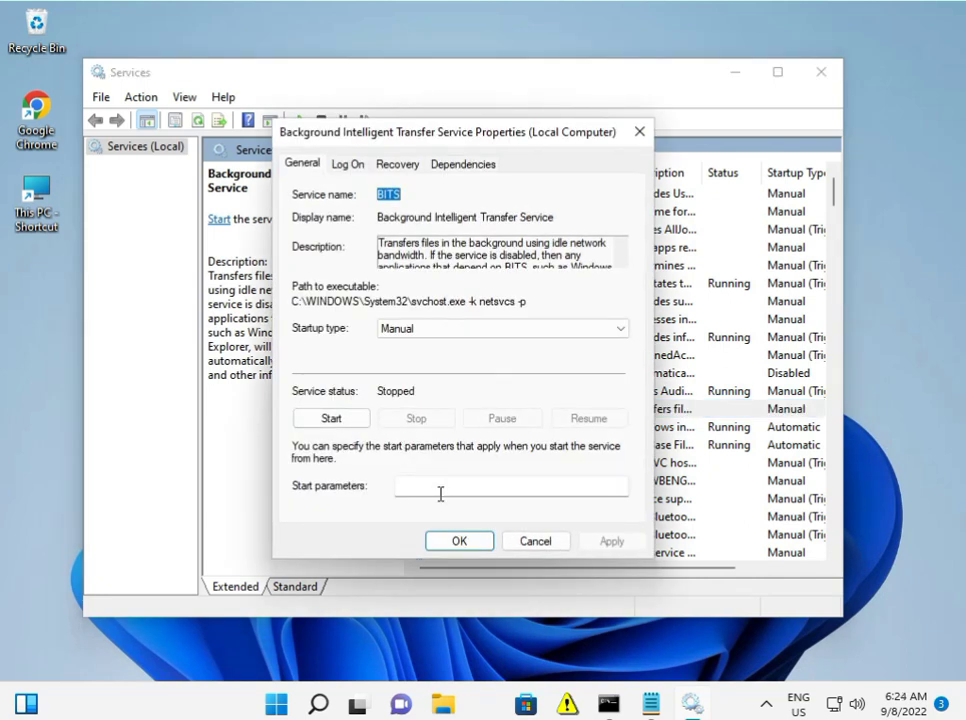
{"action": "left_click", "coordinate": [535, 540]}
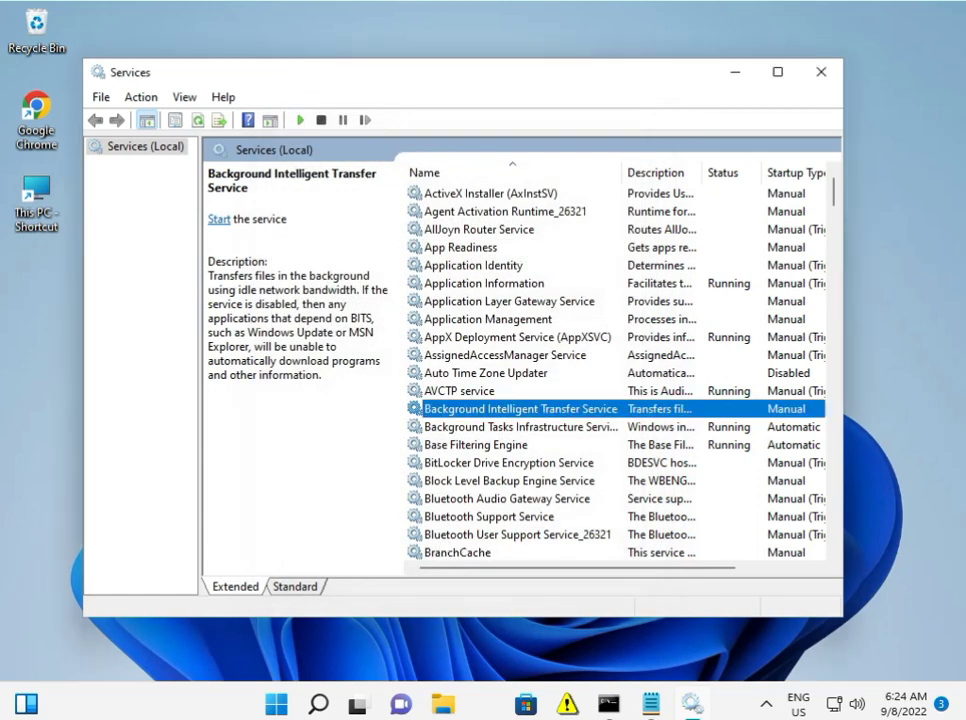
{"action": "left_click", "coordinate": [820, 71]}
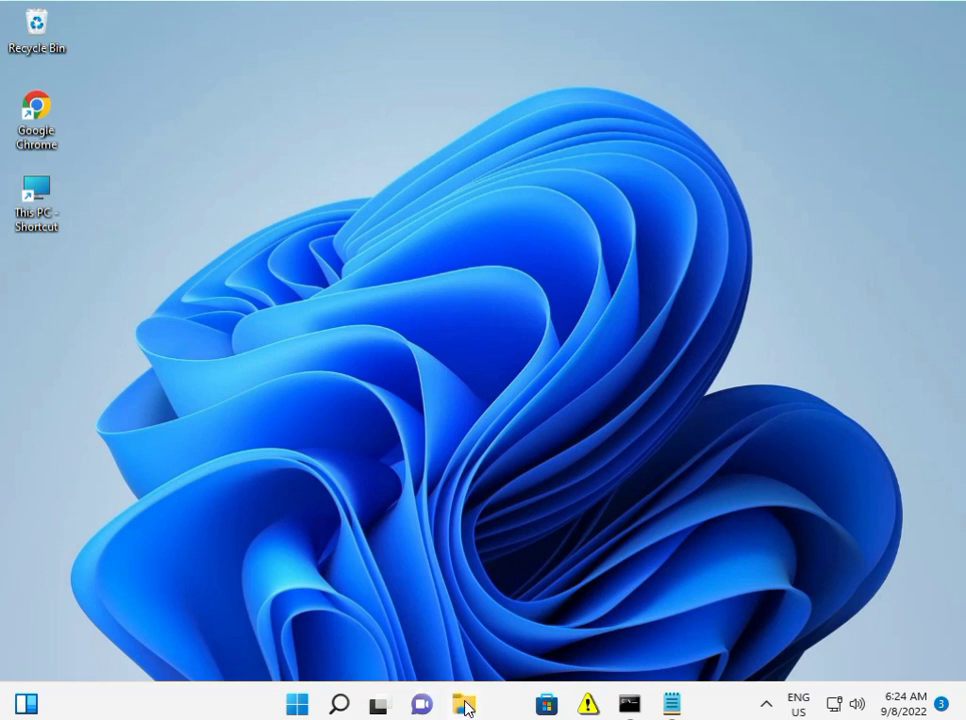
- Browse in File Explorer to C:\Windows\System32\catroot2
{"action": "left_click", "coordinate": [463, 705]}
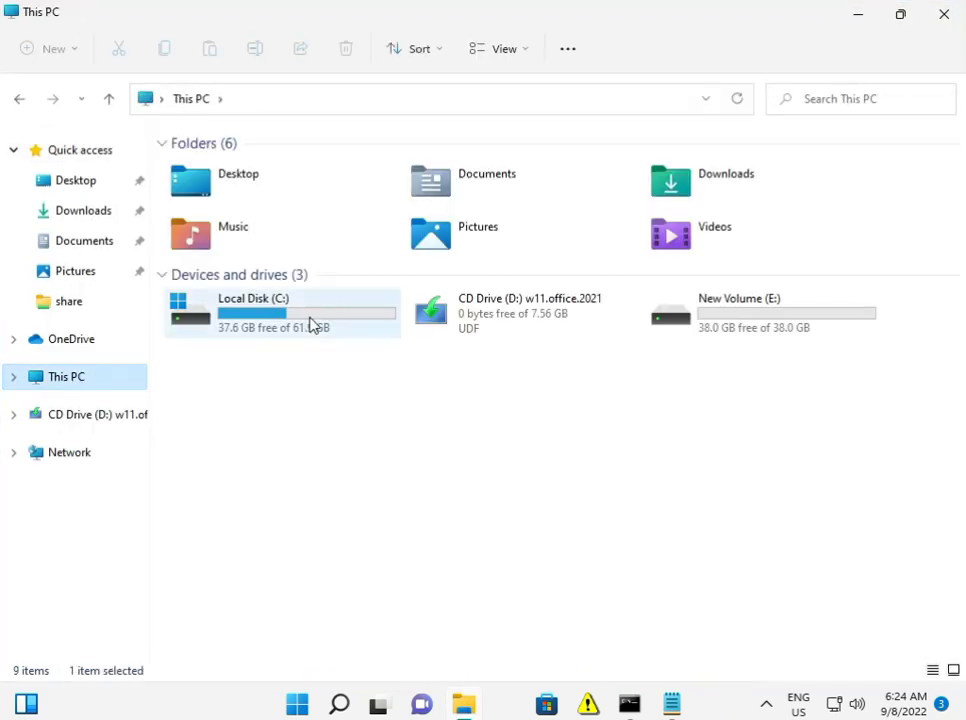
{"action": "double_click", "coordinate": [252, 312]}
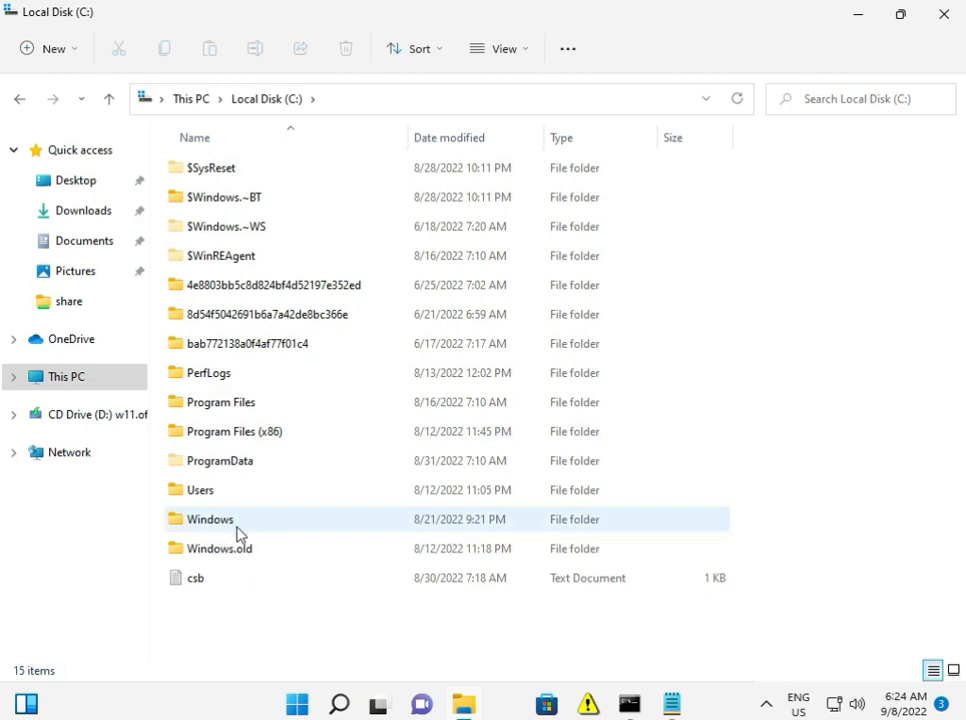
{"action": "double_click", "coordinate": [210, 519]}
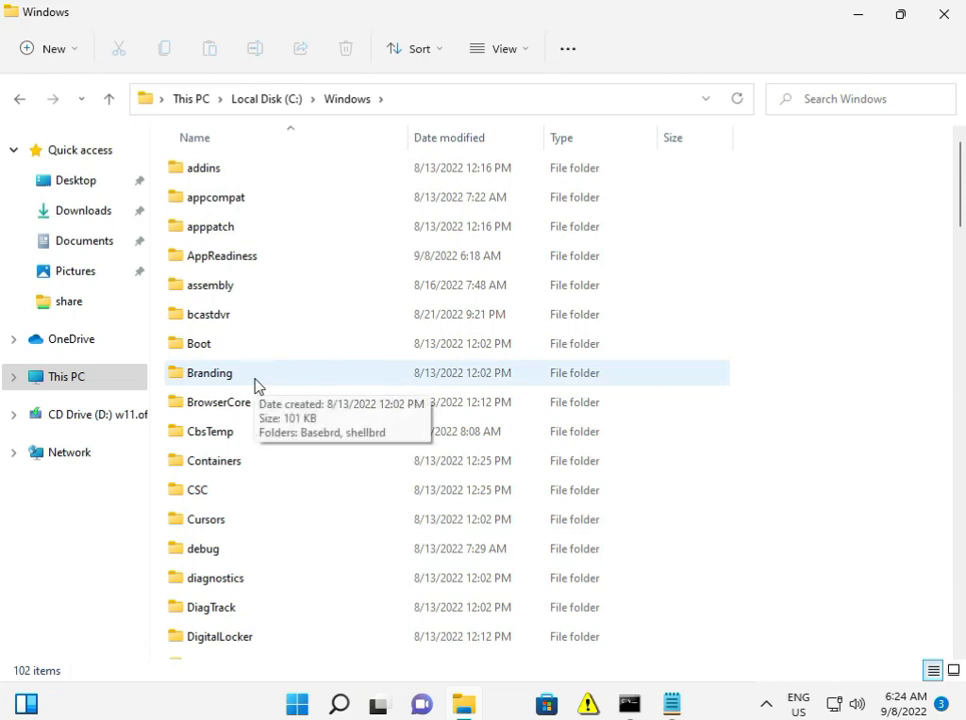
{"action": "mouse_move", "coordinate": [240, 519]}
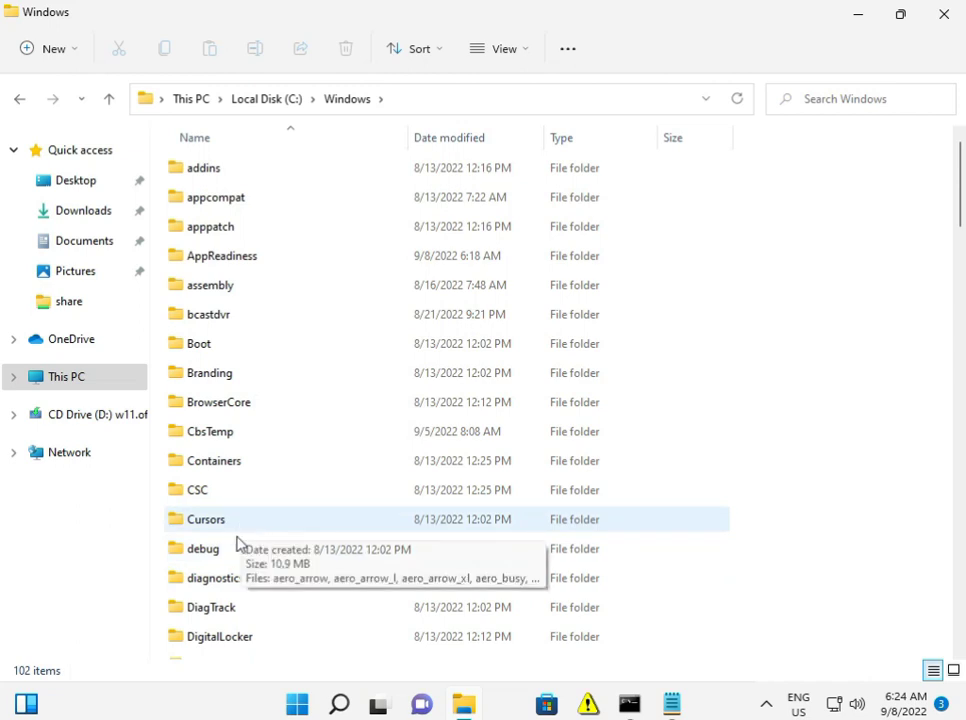
{"action": "scroll", "scroll_direction": "down", "scroll_amount": 3}
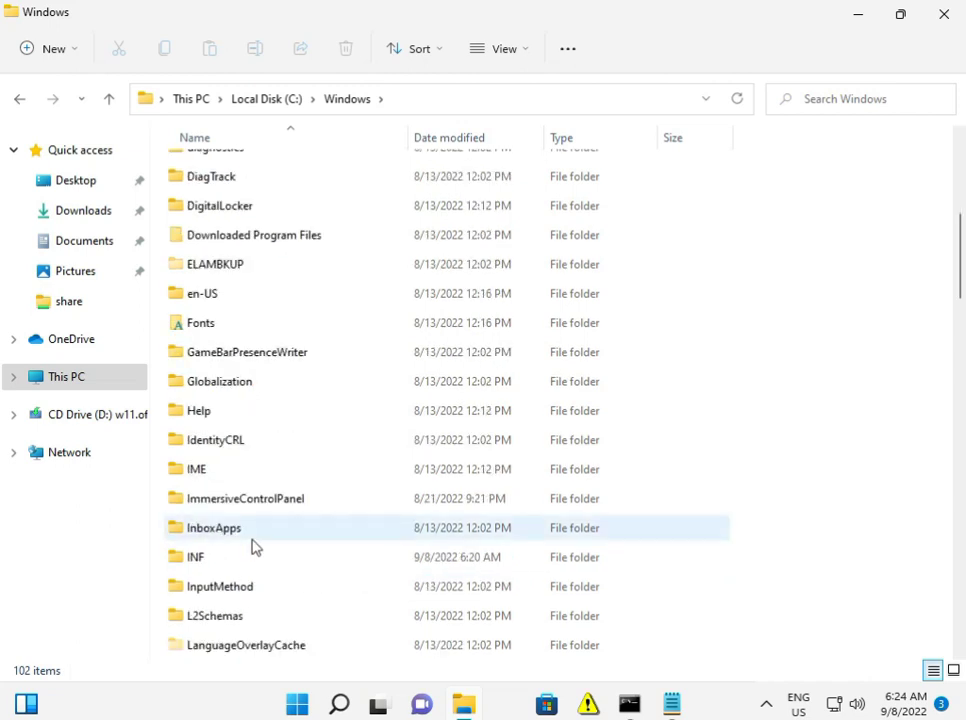
{"action": "scroll", "scroll_direction": "down", "scroll_amount": 3}
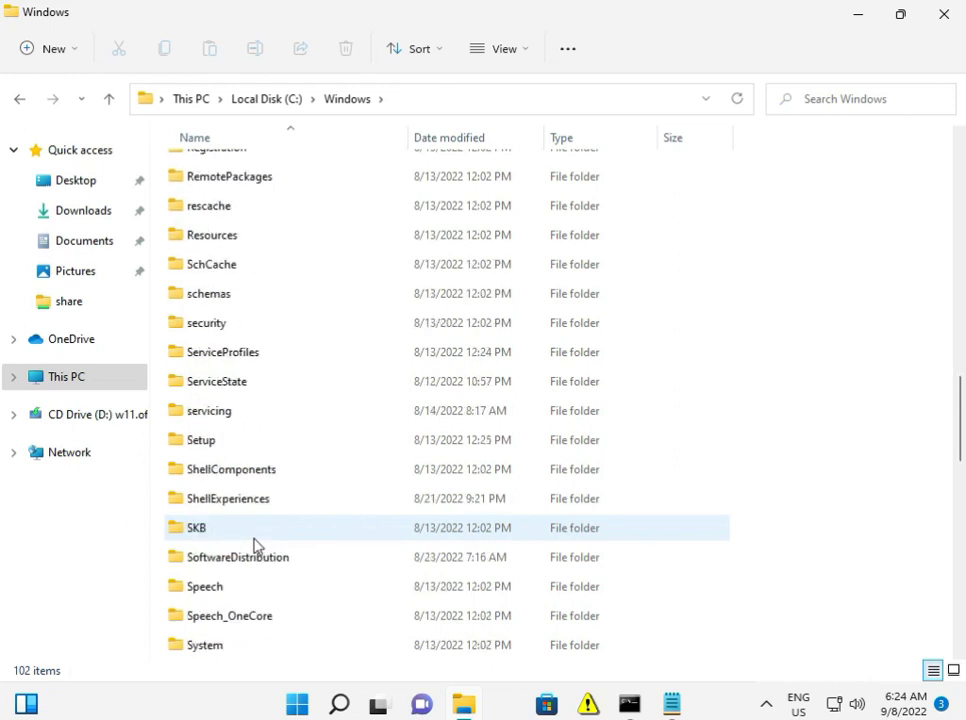
{"action": "scroll", "scroll_direction": "down", "scroll_amount": 3}
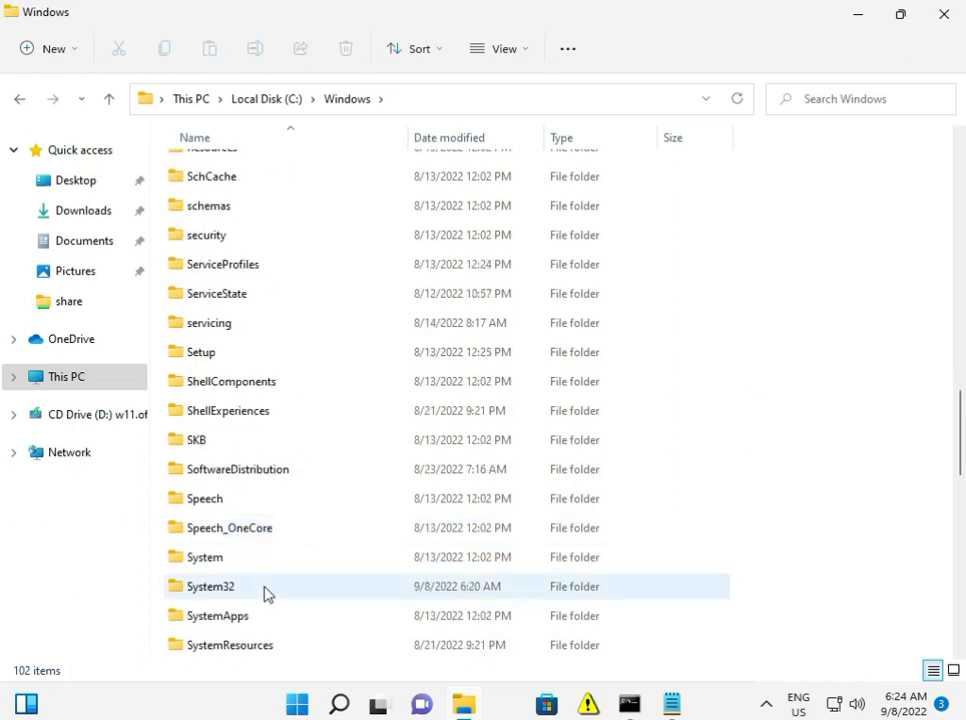
{"action": "double_click", "coordinate": [210, 586]}
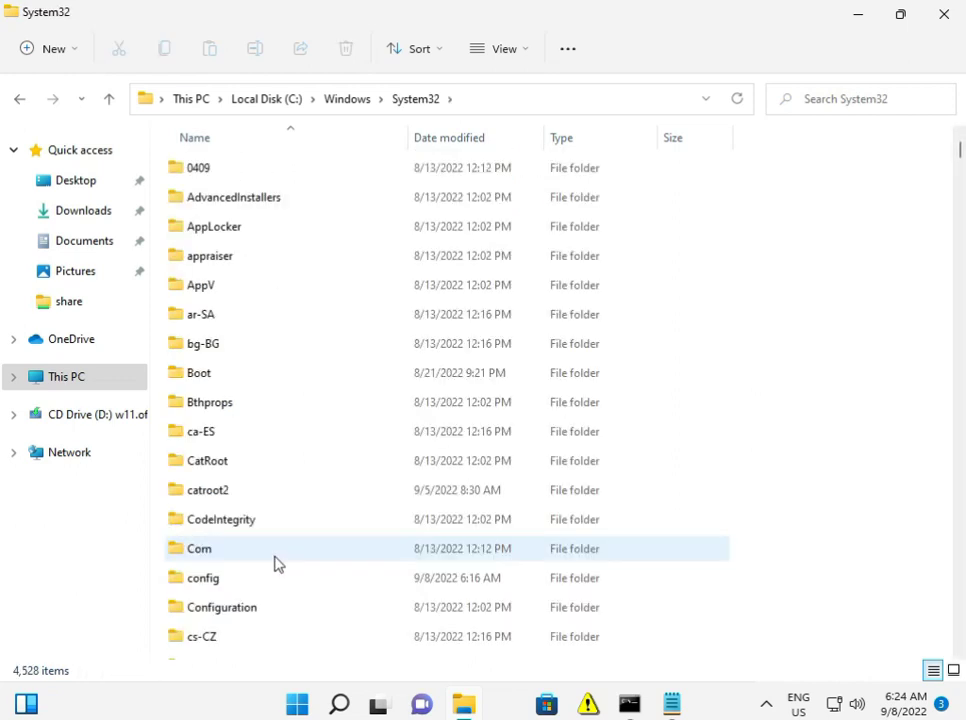
{"action": "left_click", "coordinate": [208, 489]}
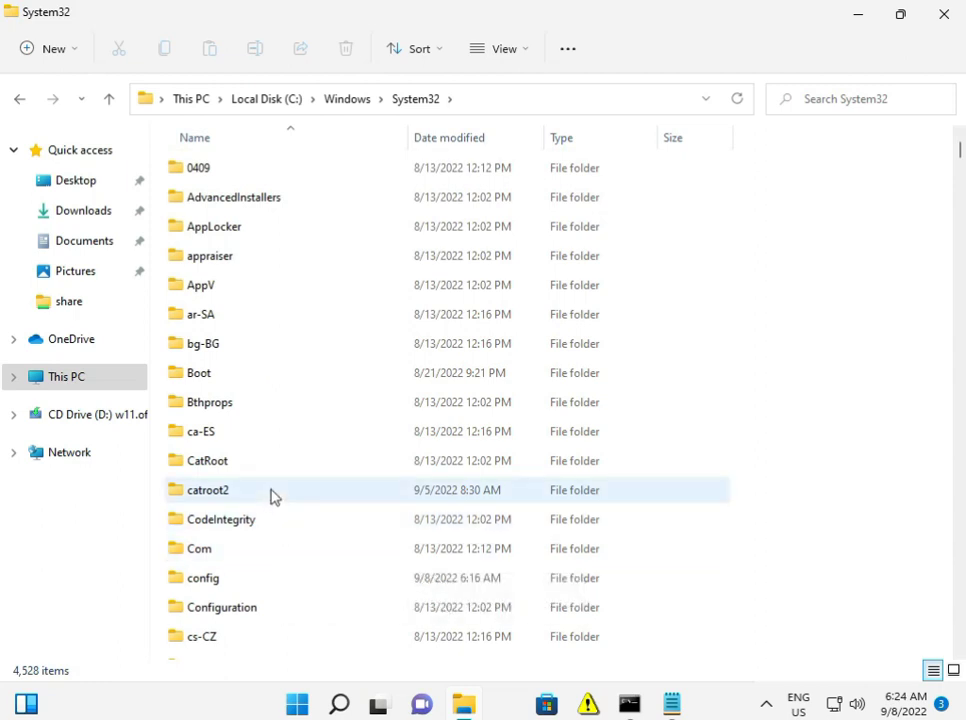
{"action": "double_click", "coordinate": [208, 489]}
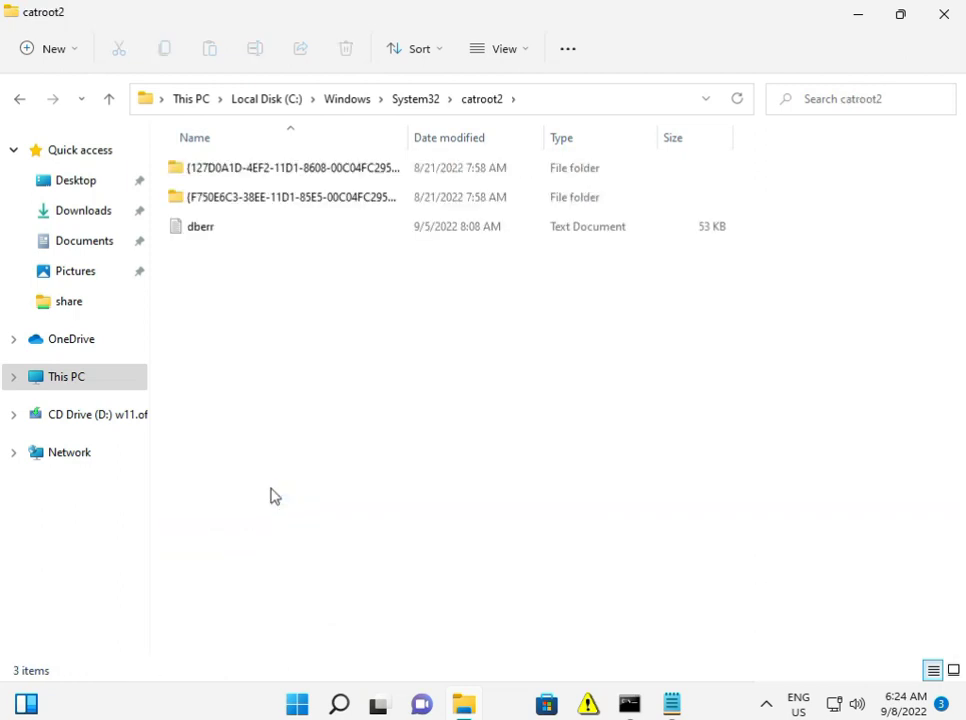
- Delete all catroot2 contents with administrator permission, skipping every in-use item
{"action": "key", "text": "ctrl+a"}
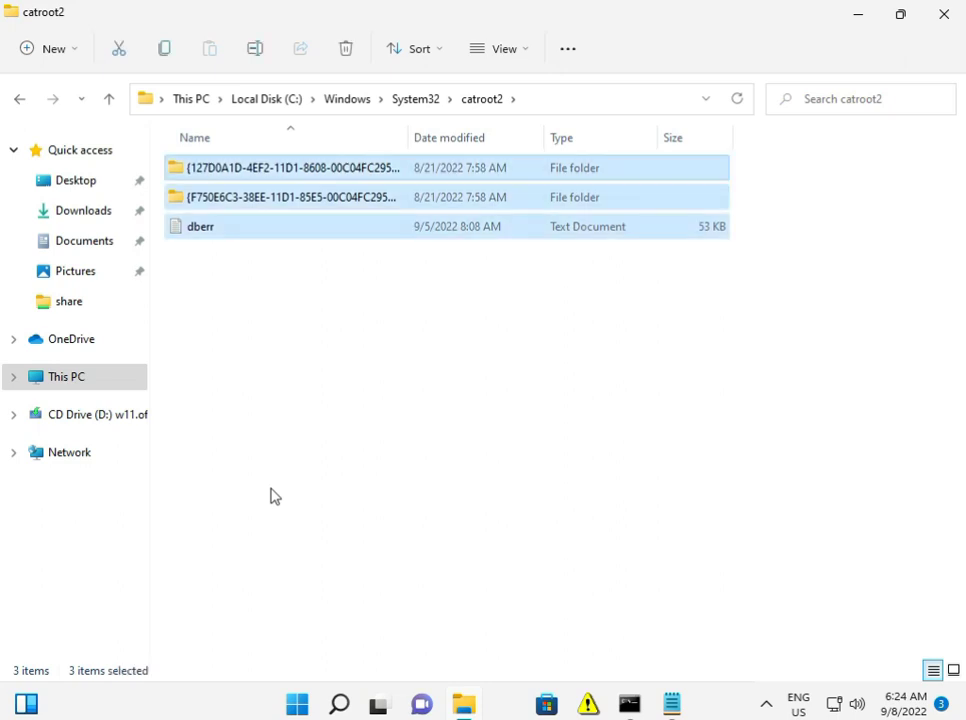
{"action": "left_click", "coordinate": [345, 48]}
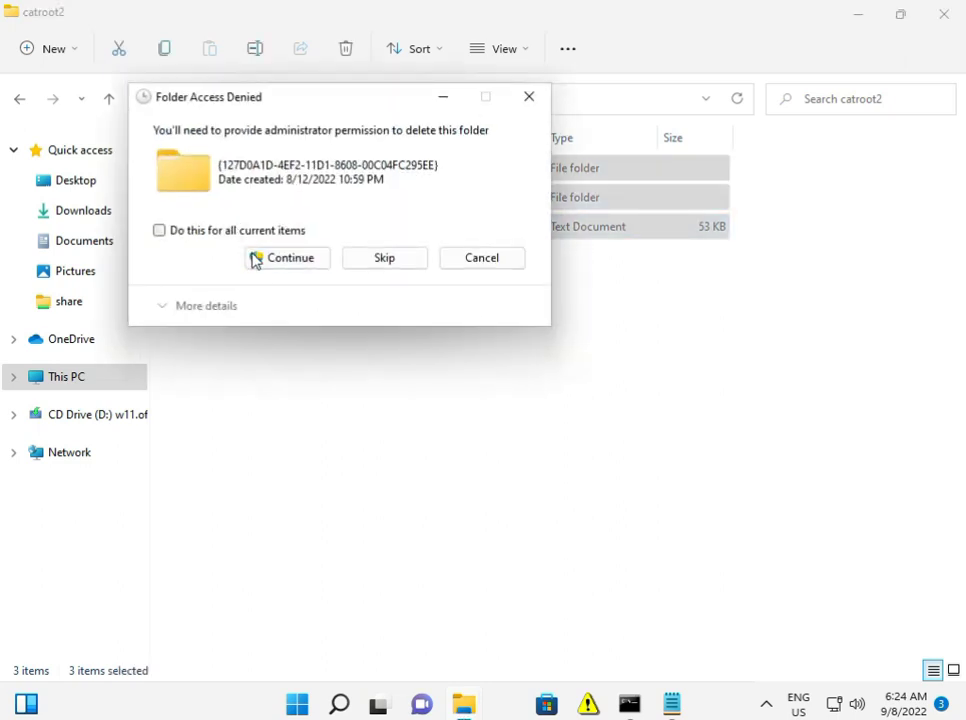
{"action": "left_click", "coordinate": [289, 258]}
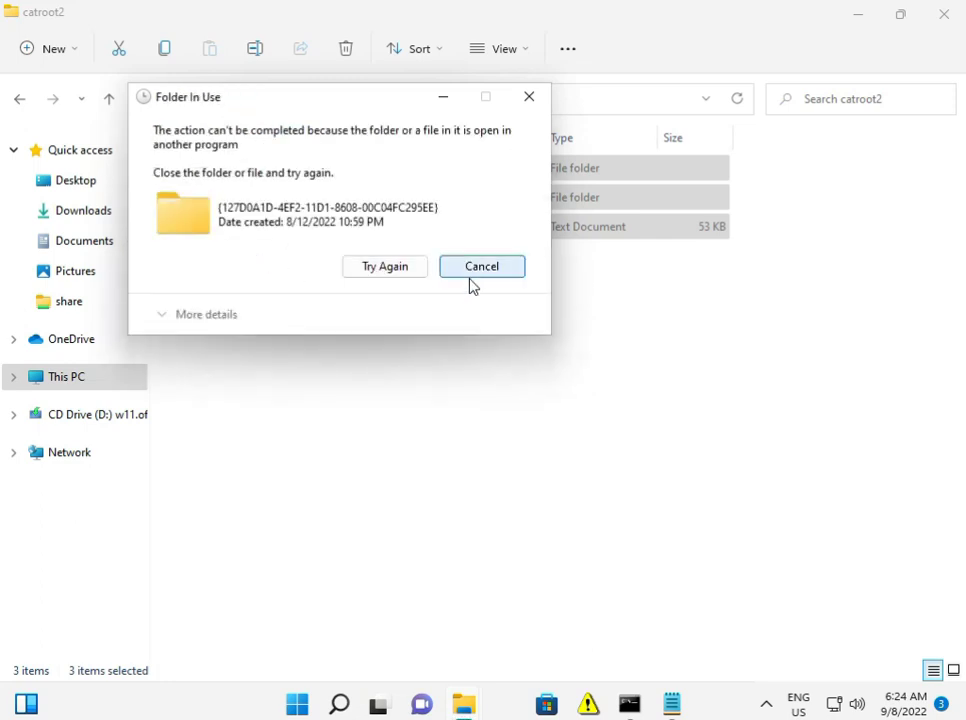
{"action": "left_click", "coordinate": [481, 266]}
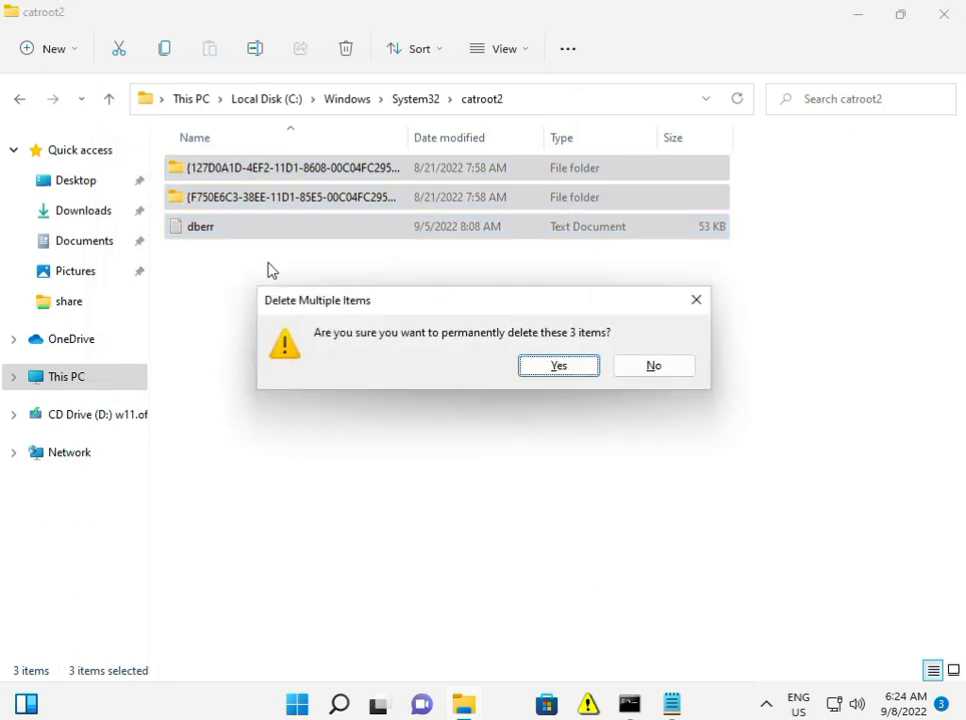
{"action": "left_click", "coordinate": [558, 365]}
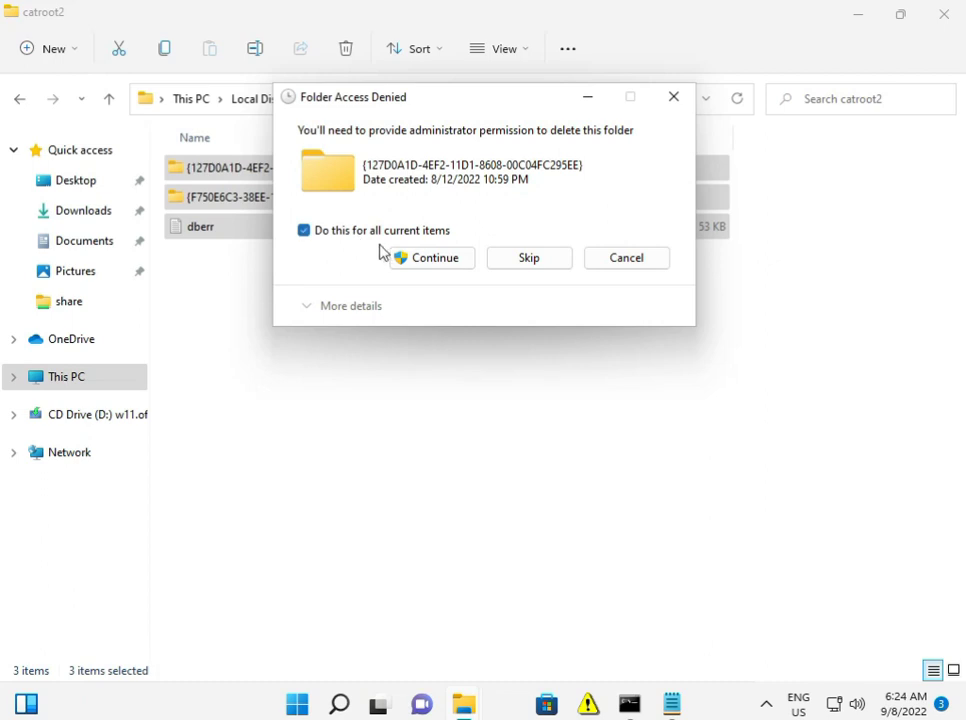
{"action": "left_click", "coordinate": [432, 257]}
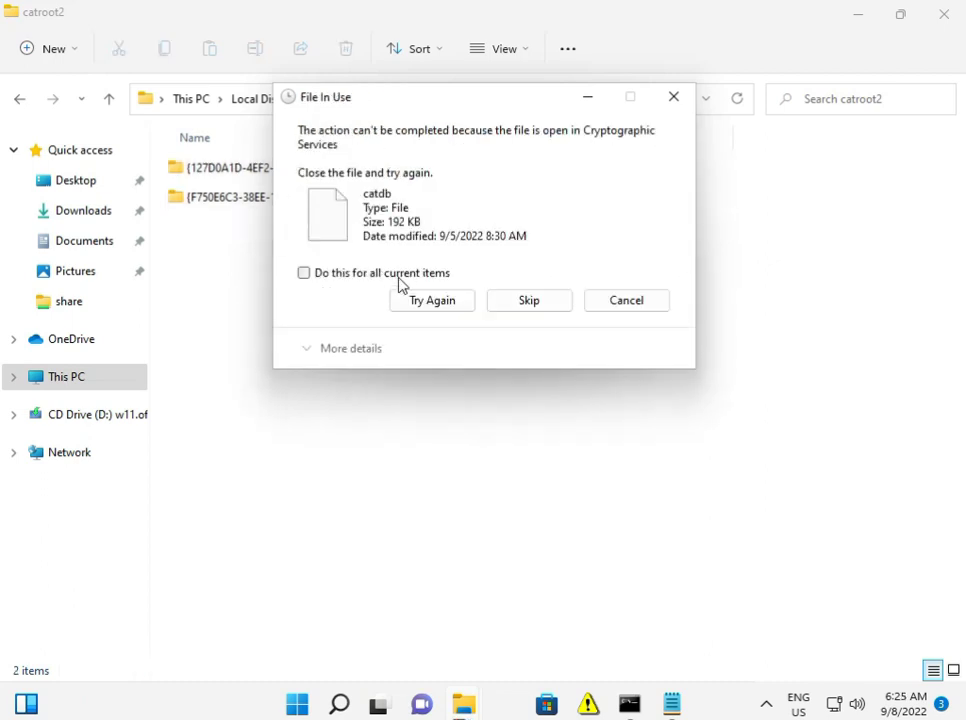
{"action": "left_click", "coordinate": [304, 273]}
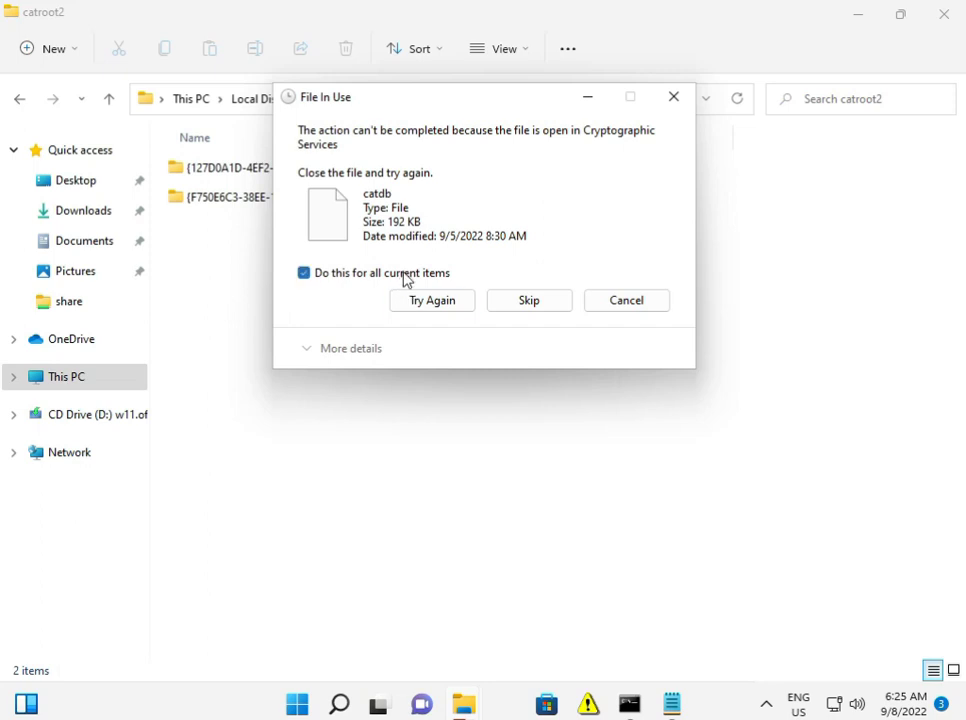
{"action": "left_click", "coordinate": [529, 300]}
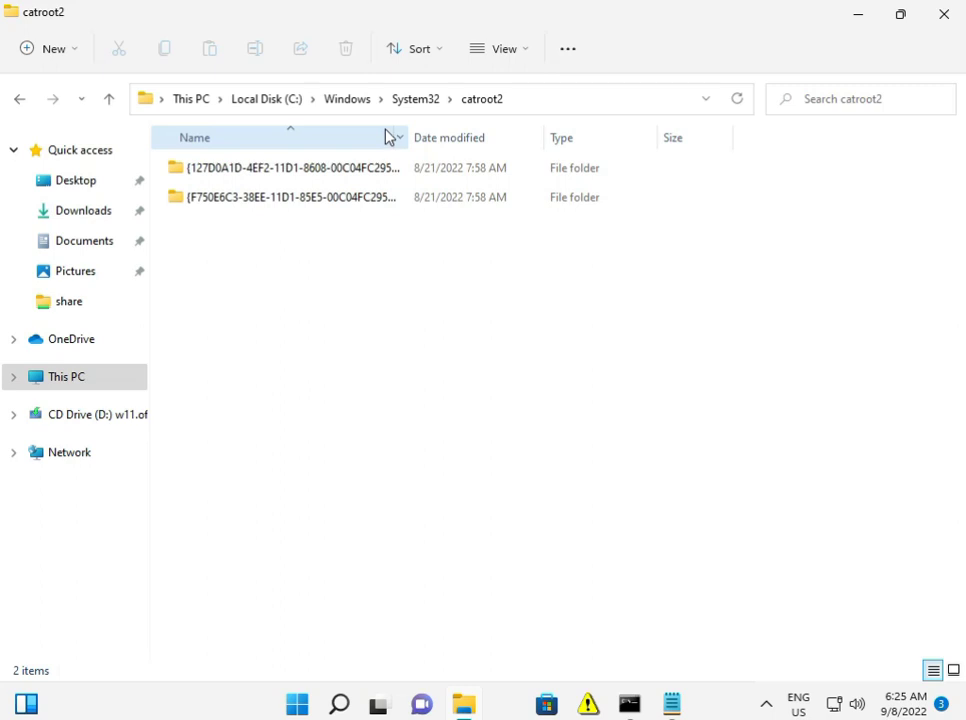
{"action": "mouse_move", "coordinate": [266, 99]}
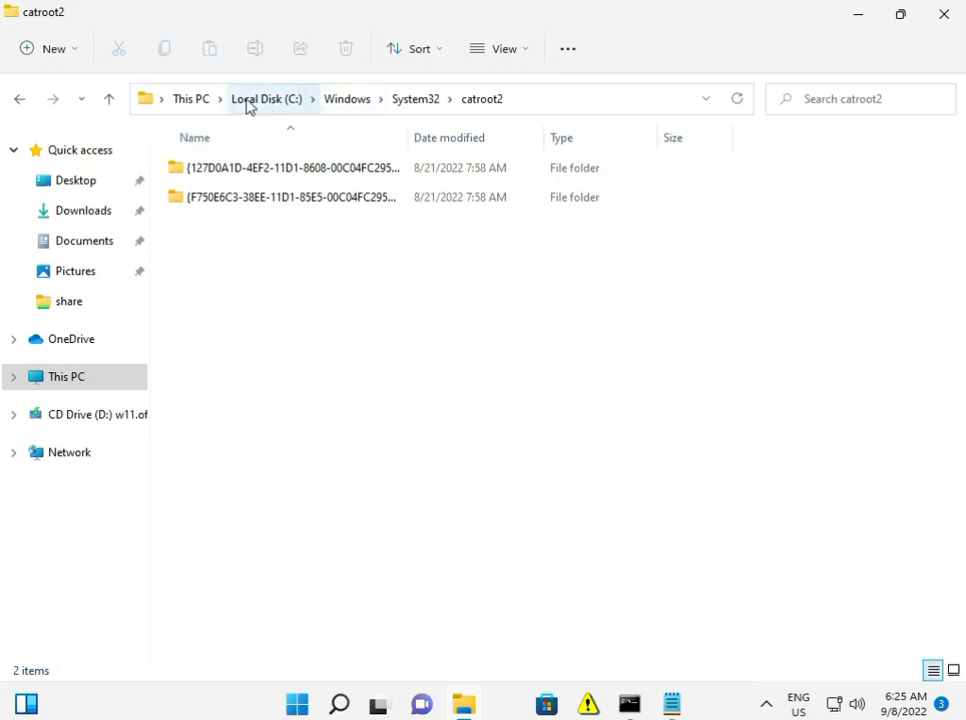
- Navigate from Local Disk (C:) through Windows into the SoftwareDistribution folder
{"action": "left_click", "coordinate": [266, 98]}
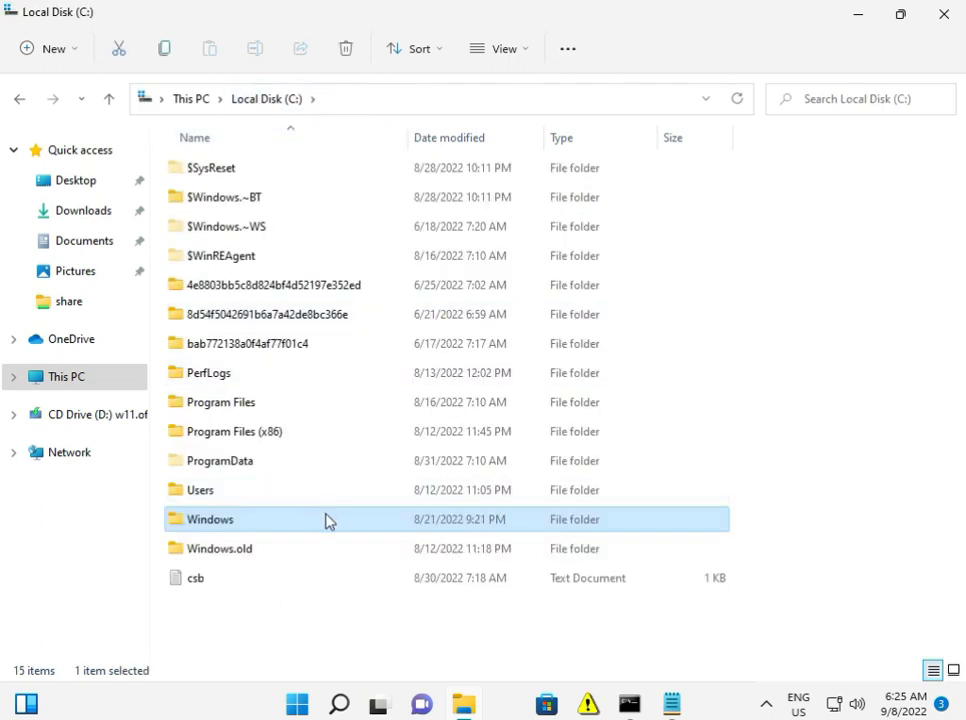
{"action": "double_click", "coordinate": [210, 519]}
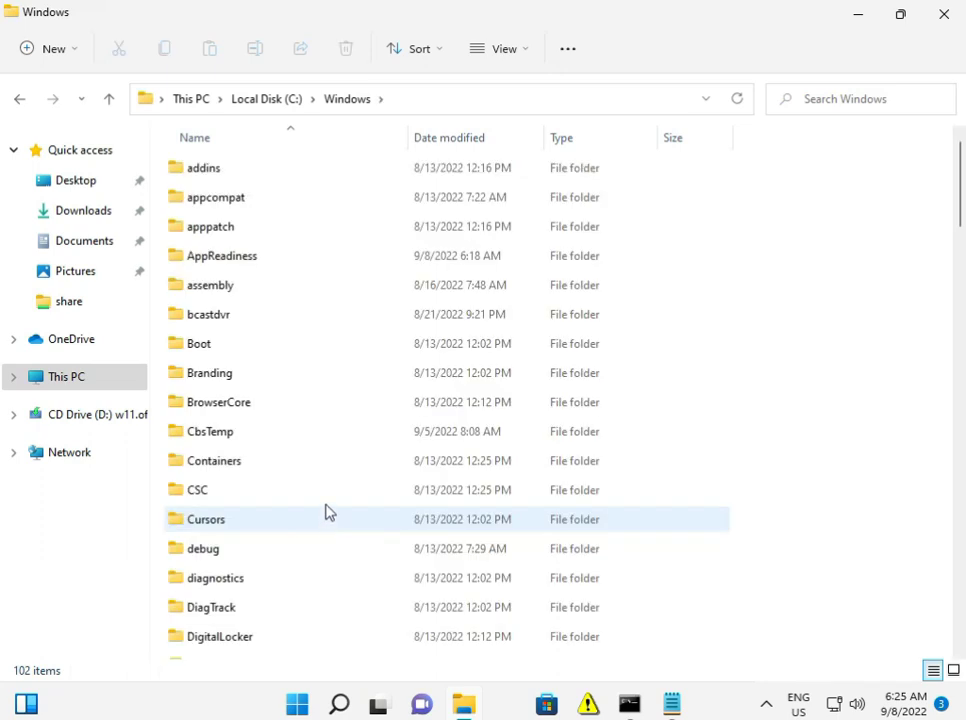
{"action": "scroll", "scroll_direction": "down", "scroll_amount": 3}
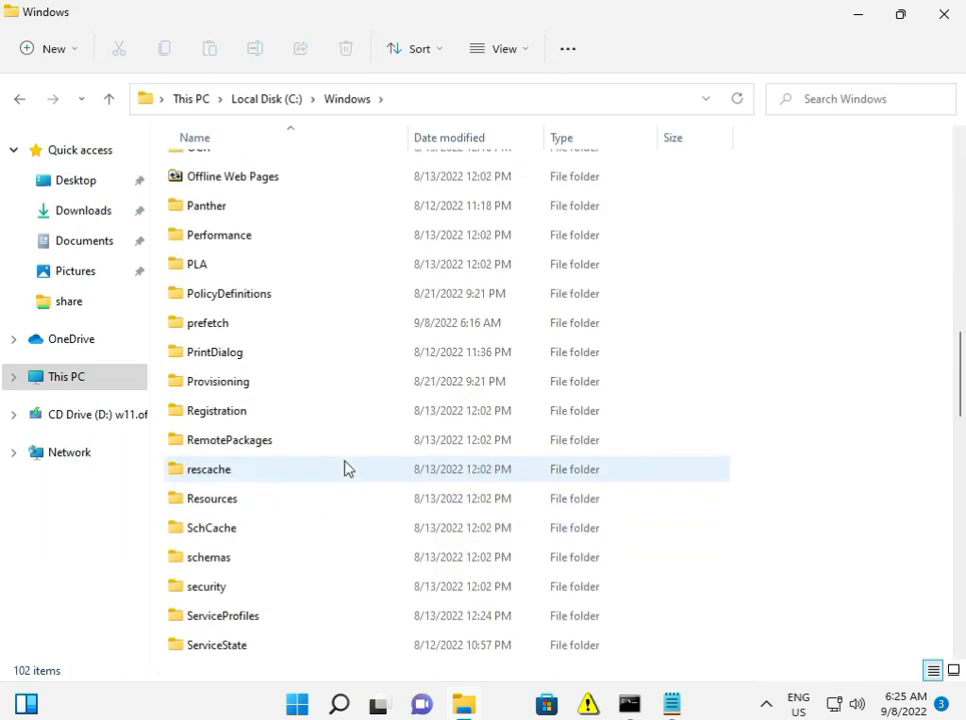
{"action": "scroll", "scroll_direction": "down", "scroll_amount": 3}
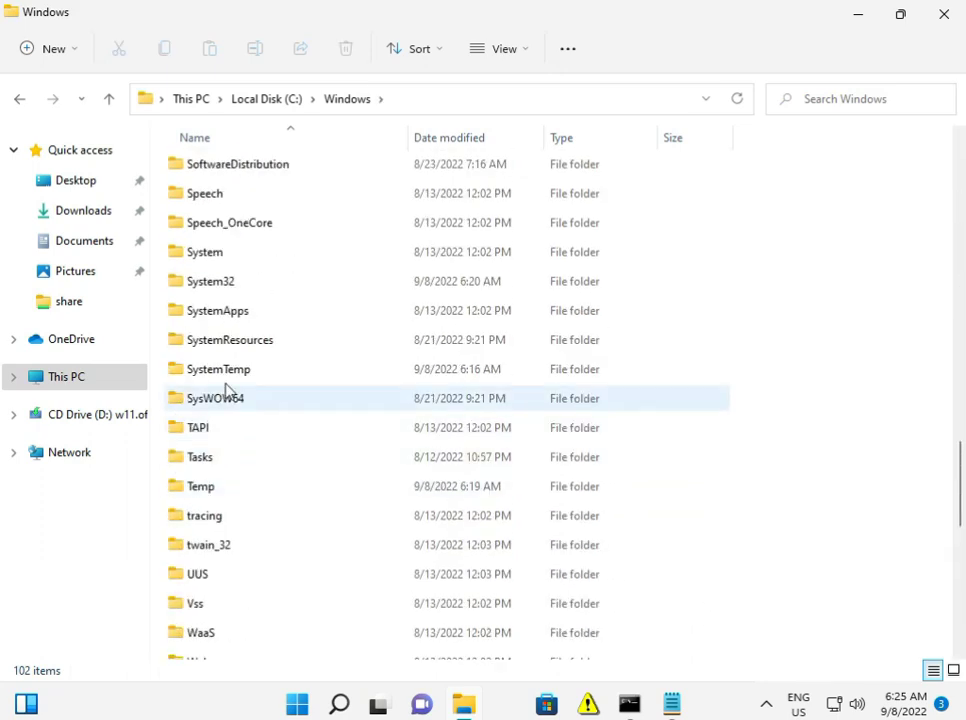
{"action": "left_click", "coordinate": [210, 281]}
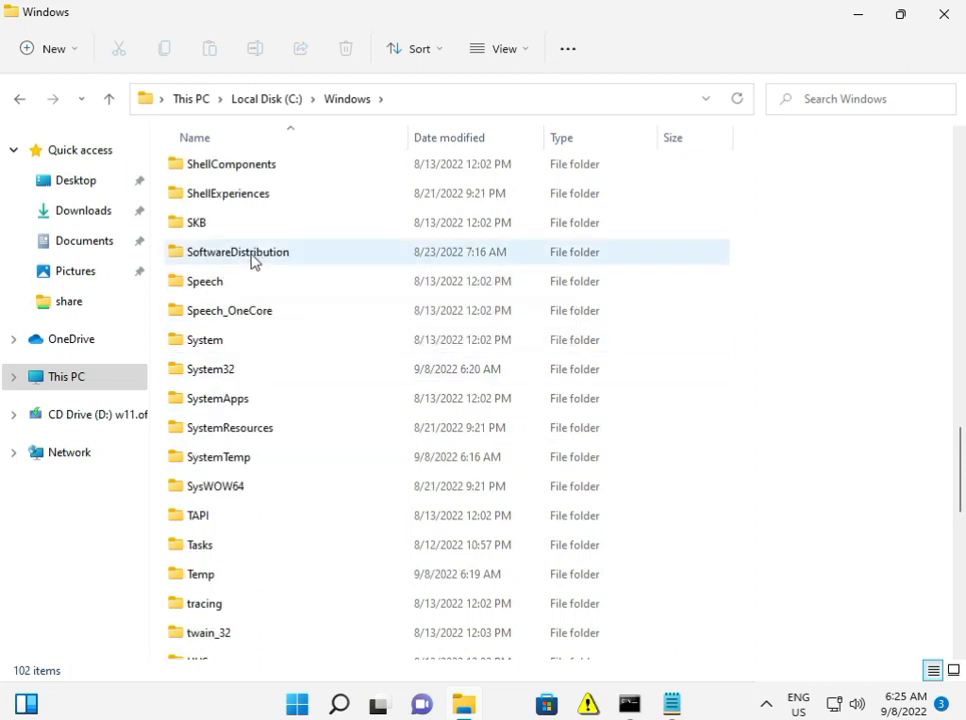
{"action": "mouse_move", "coordinate": [252, 252]}
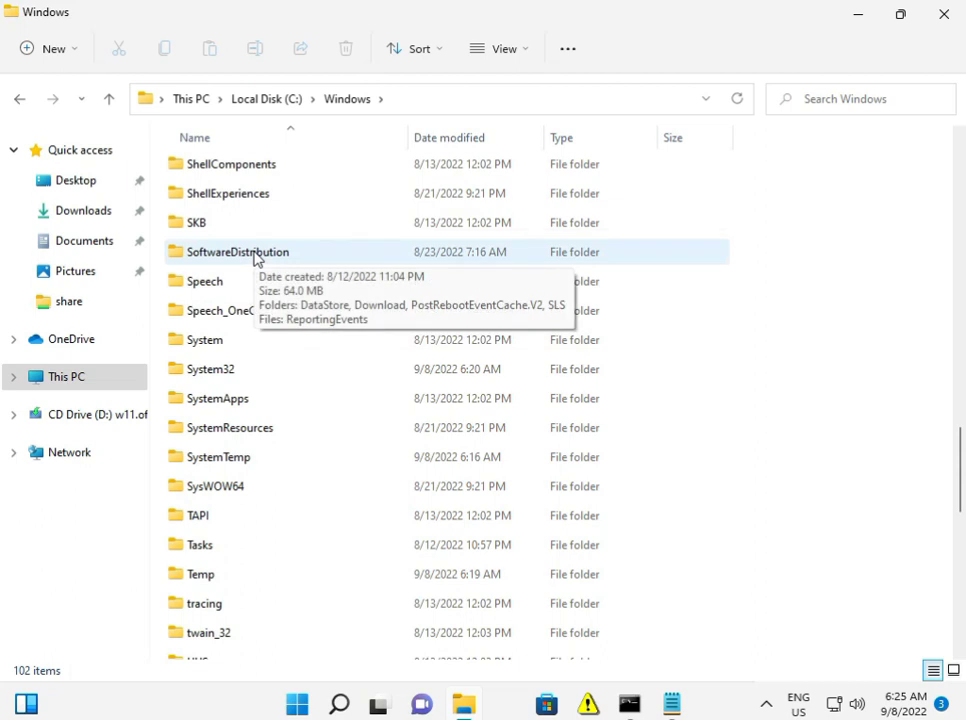
{"action": "double_click", "coordinate": [237, 251]}
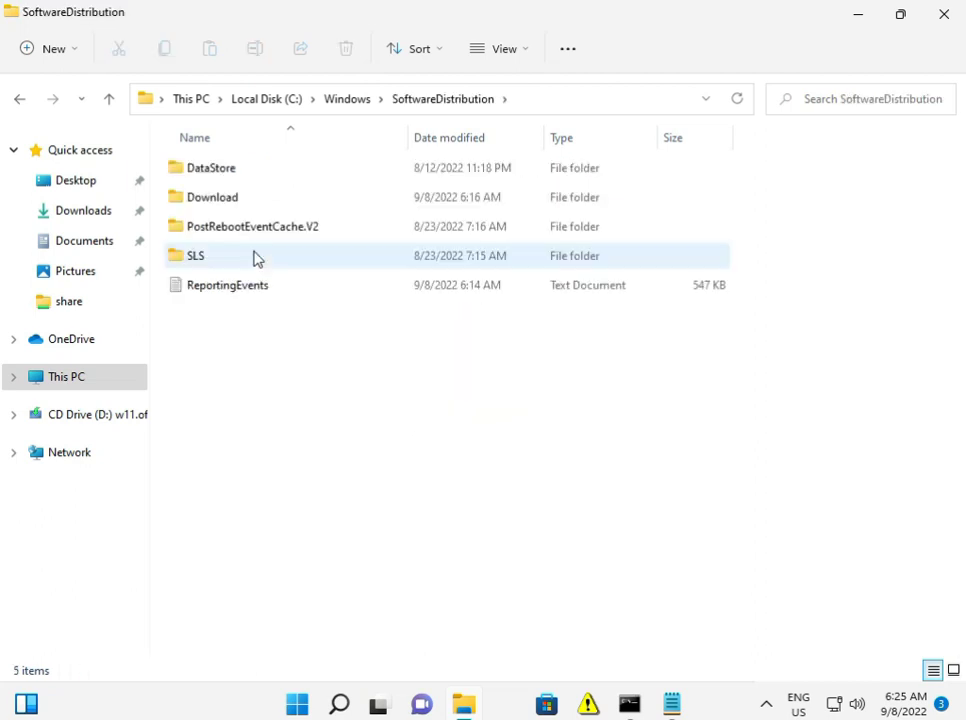
{"action": "mouse_move", "coordinate": [252, 255]}
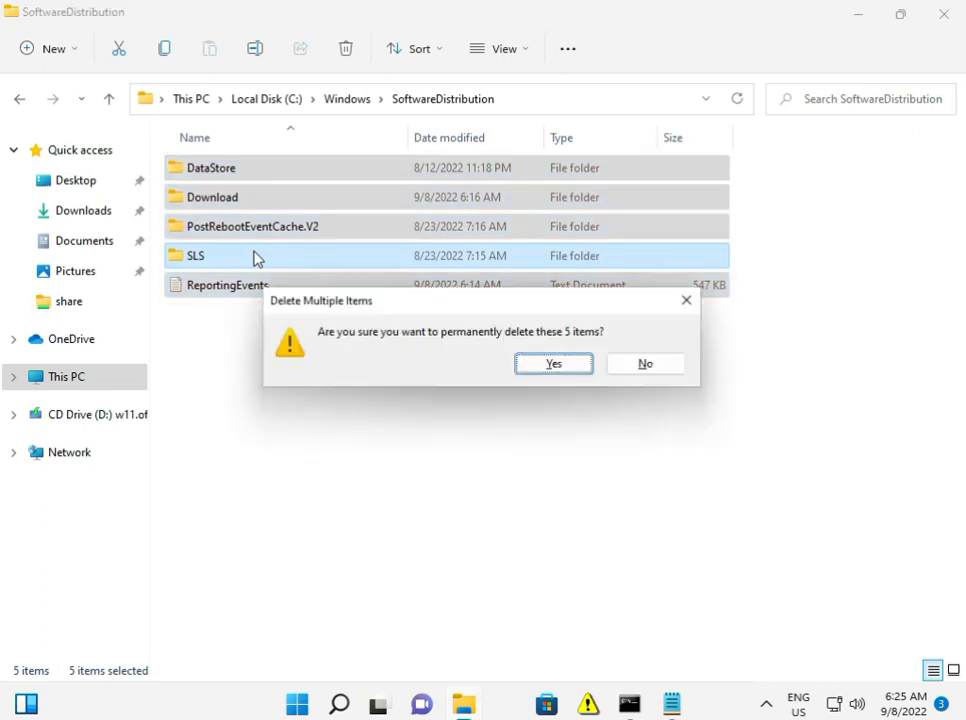
- Permanently delete the five SoftwareDistribution items as administrator, skipping in-use files
{"action": "left_click", "coordinate": [554, 363]}
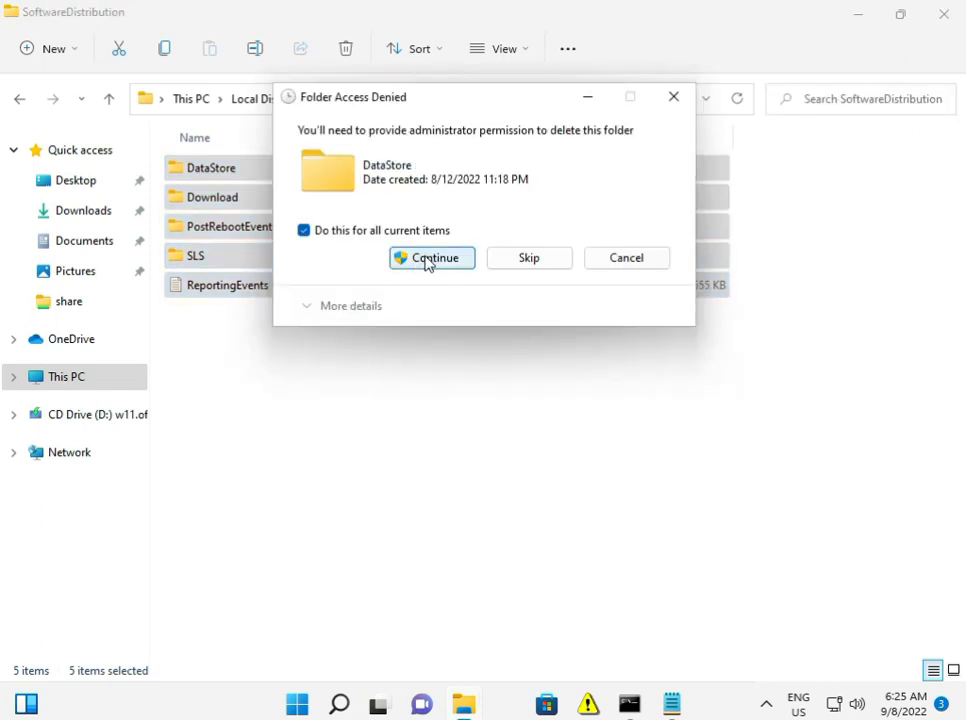
{"action": "left_click", "coordinate": [431, 258]}
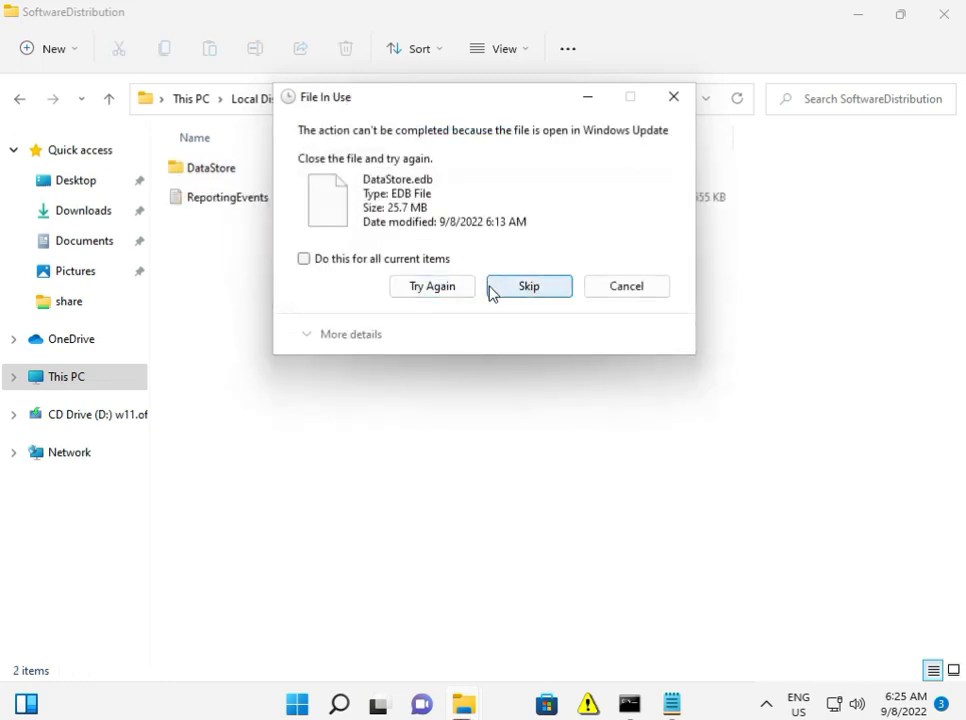
{"action": "left_click", "coordinate": [528, 286]}
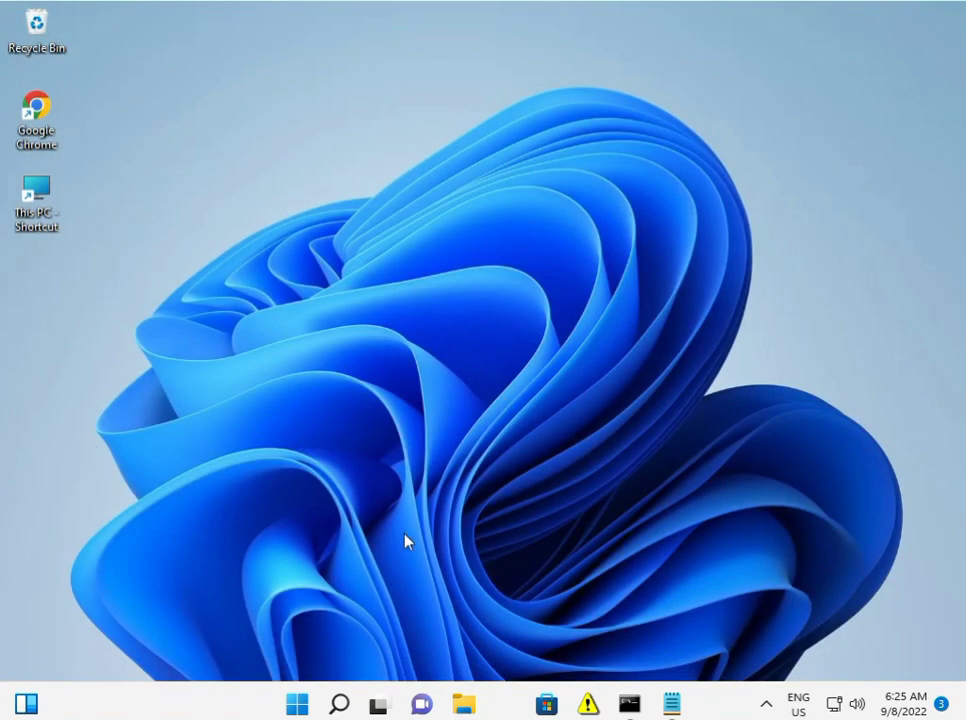
- Reopen Services from Start search and select Background Intelligent Transfer Service
{"action": "left_click", "coordinate": [297, 704]}
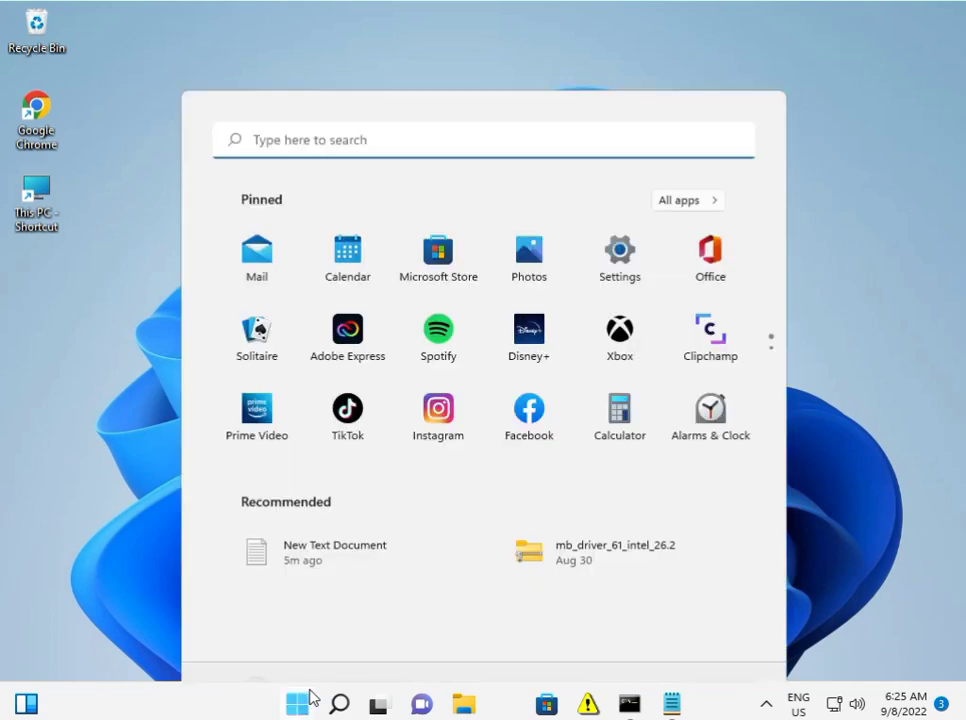
{"action": "type", "text": "se"}
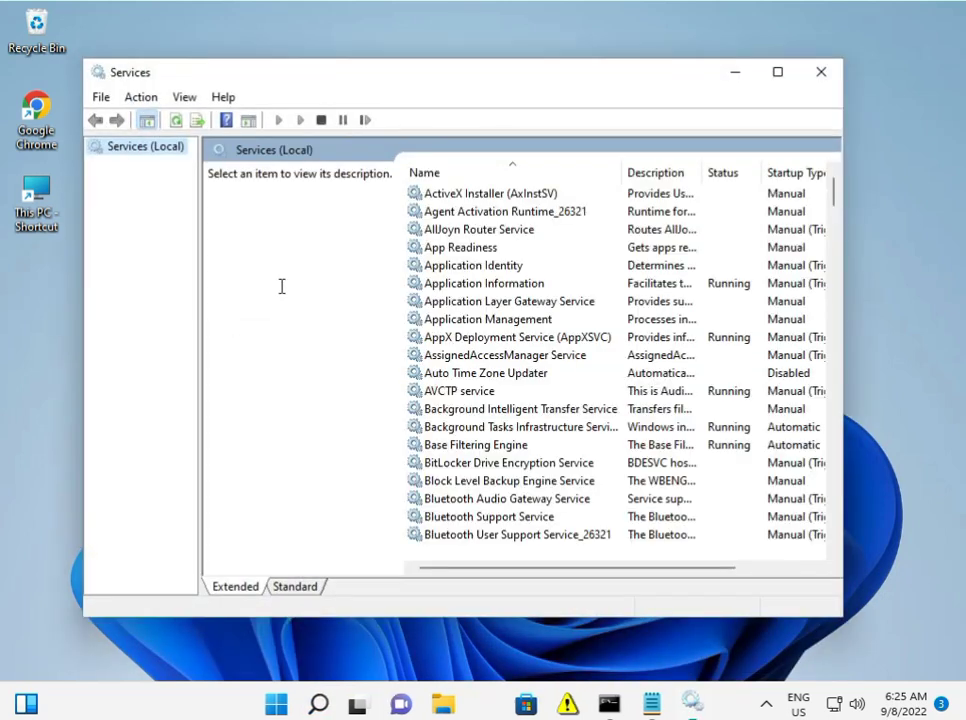
{"action": "left_click", "coordinate": [459, 390]}
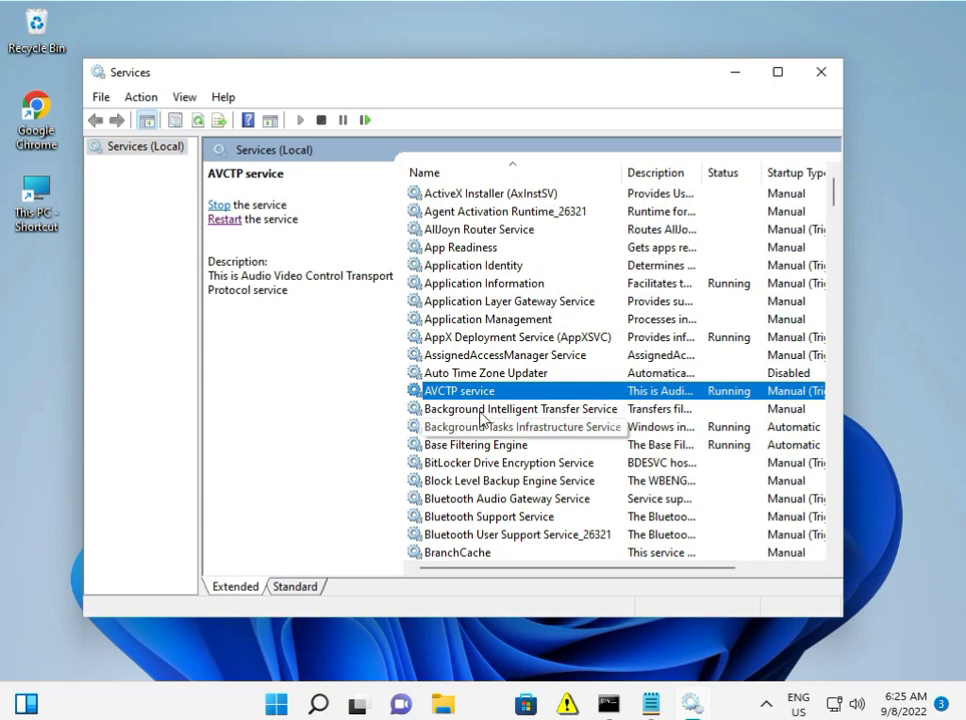
{"action": "left_click", "coordinate": [520, 408]}
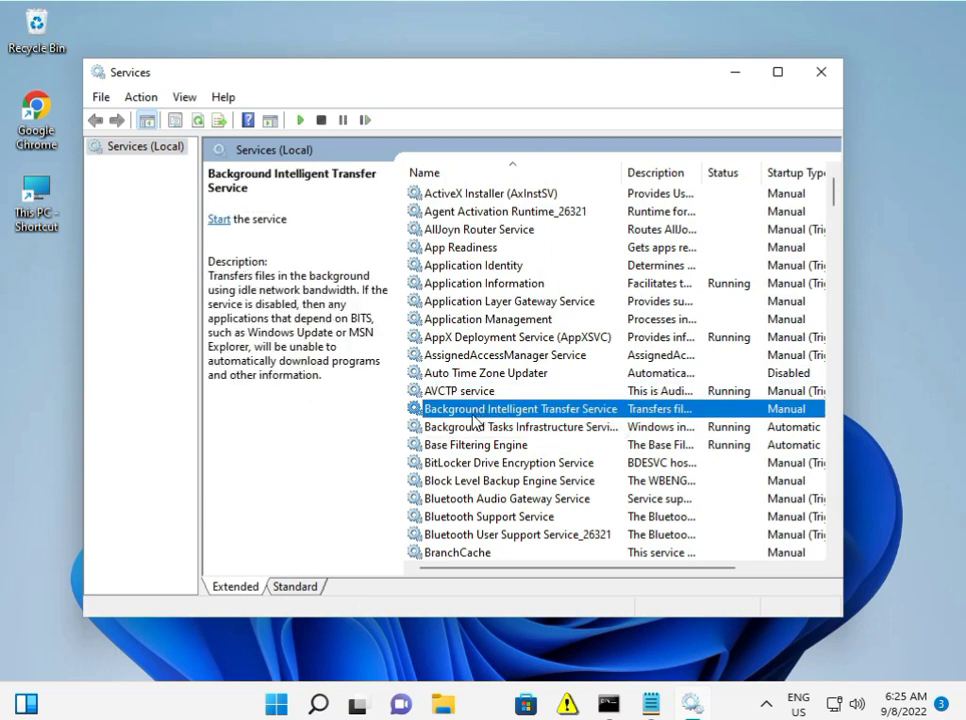
- Set BITS startup type to Automatic, start it, apply, and close Services
{"action": "double_click", "coordinate": [519, 408]}
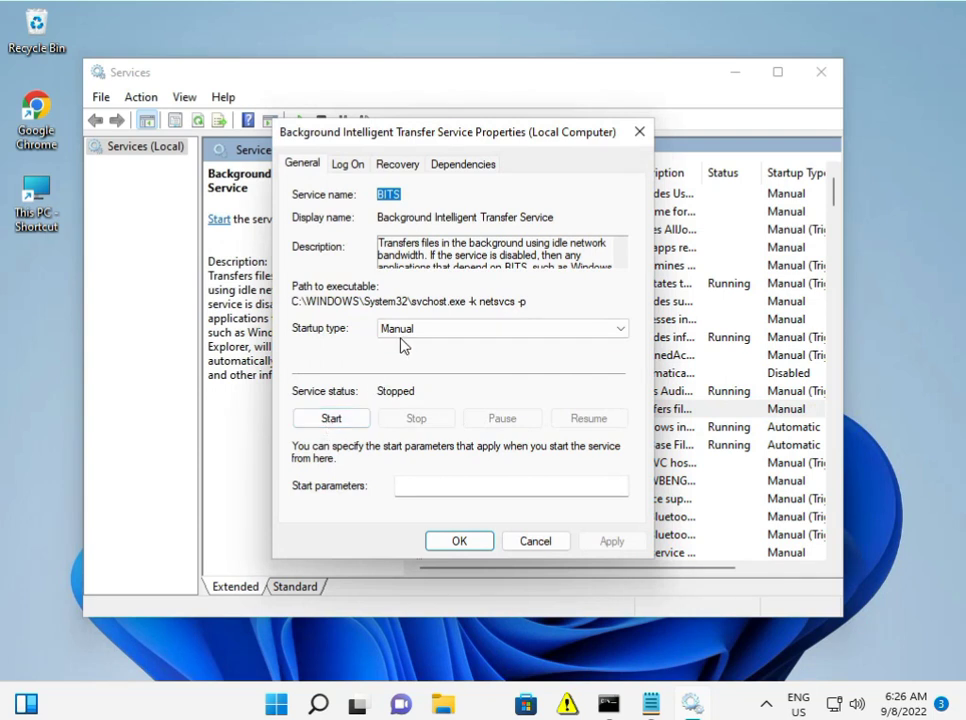
{"action": "left_click", "coordinate": [500, 328]}
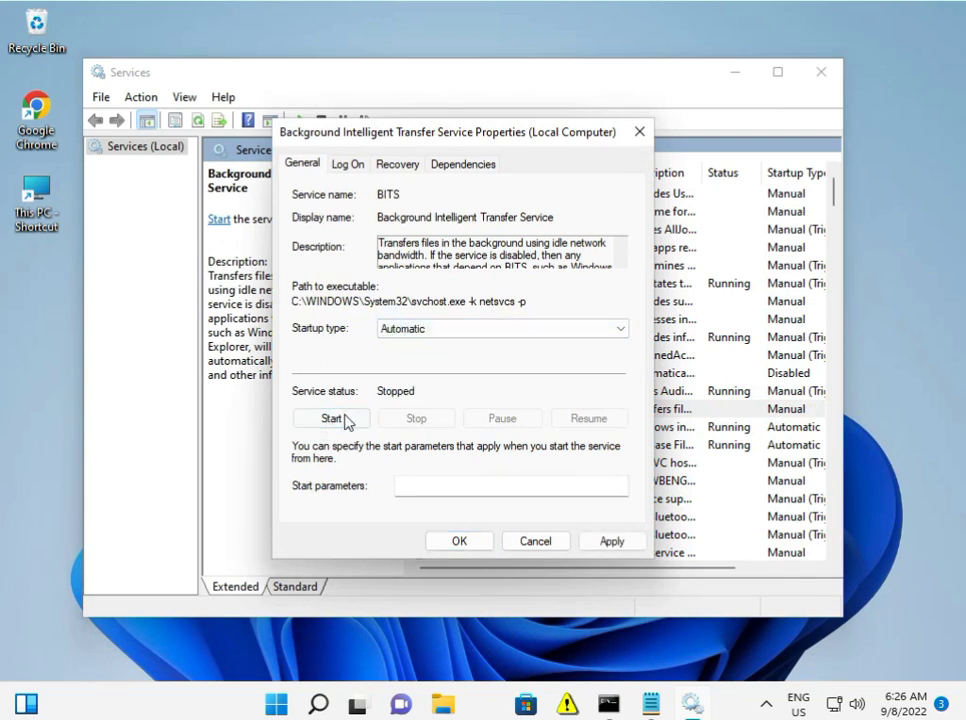
{"action": "left_click", "coordinate": [331, 418]}
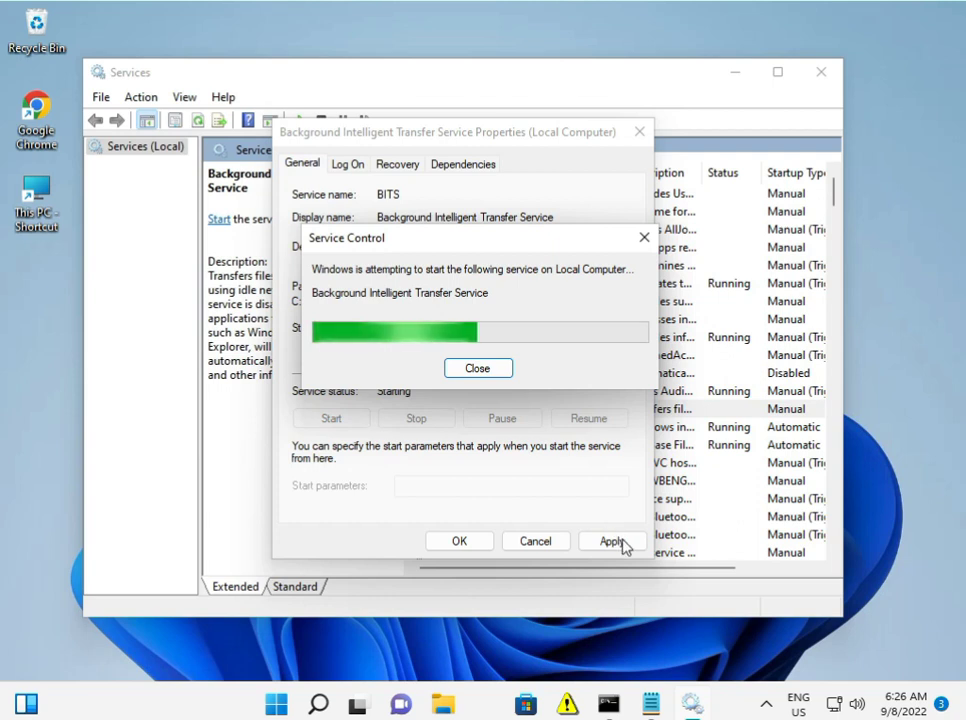
{"action": "left_click", "coordinate": [478, 367]}
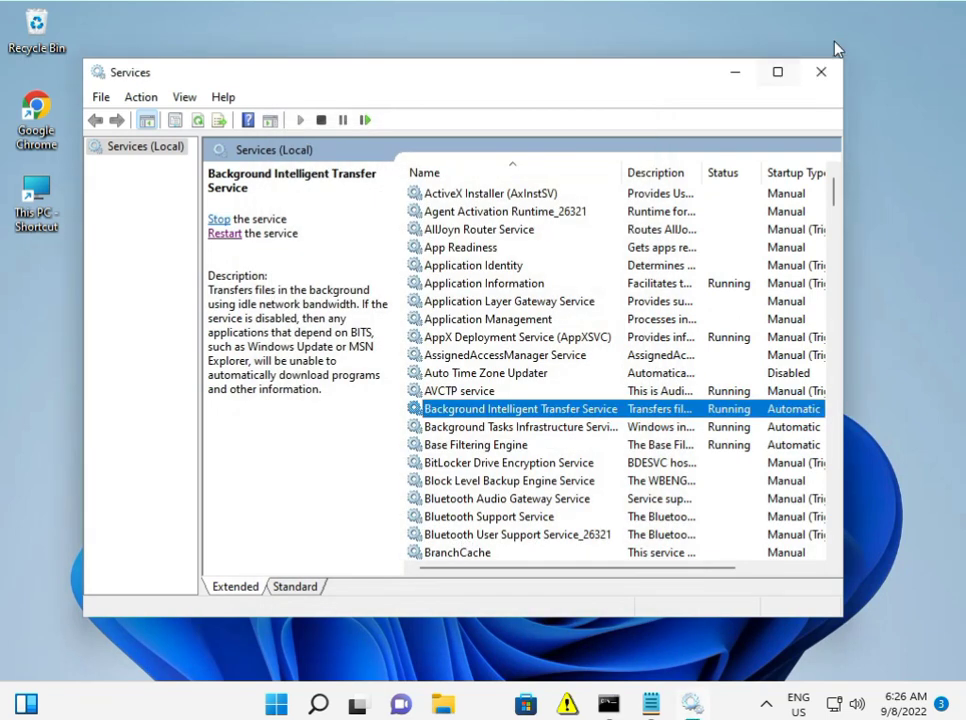
{"action": "left_click", "coordinate": [820, 71]}
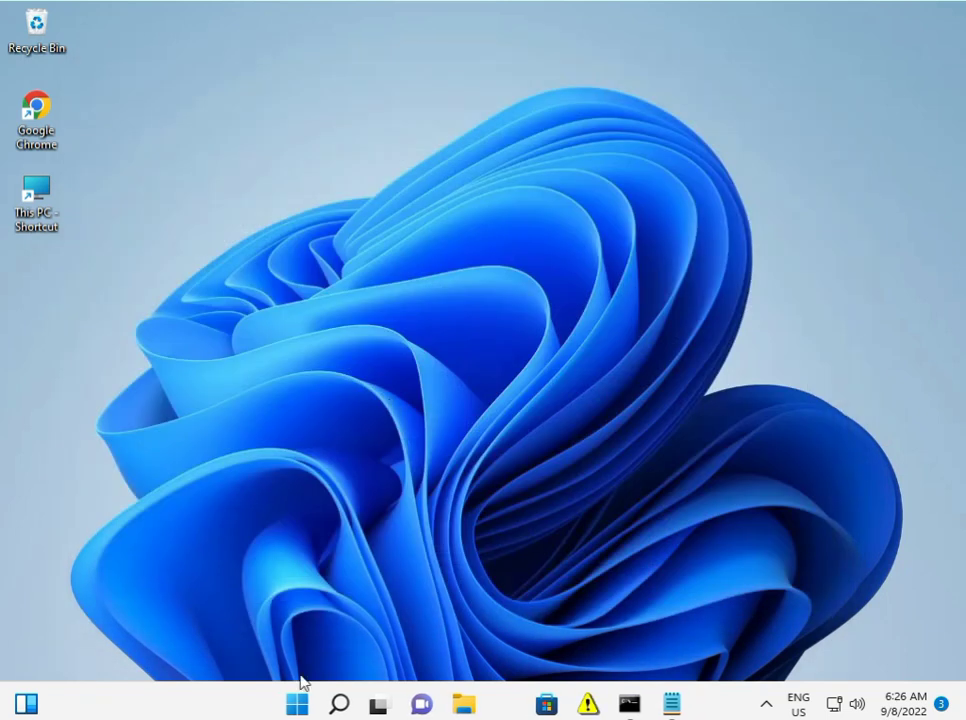
- Open Settings from Start, go to Windows Update, and run Check for updates
{"action": "left_click", "coordinate": [296, 704]}
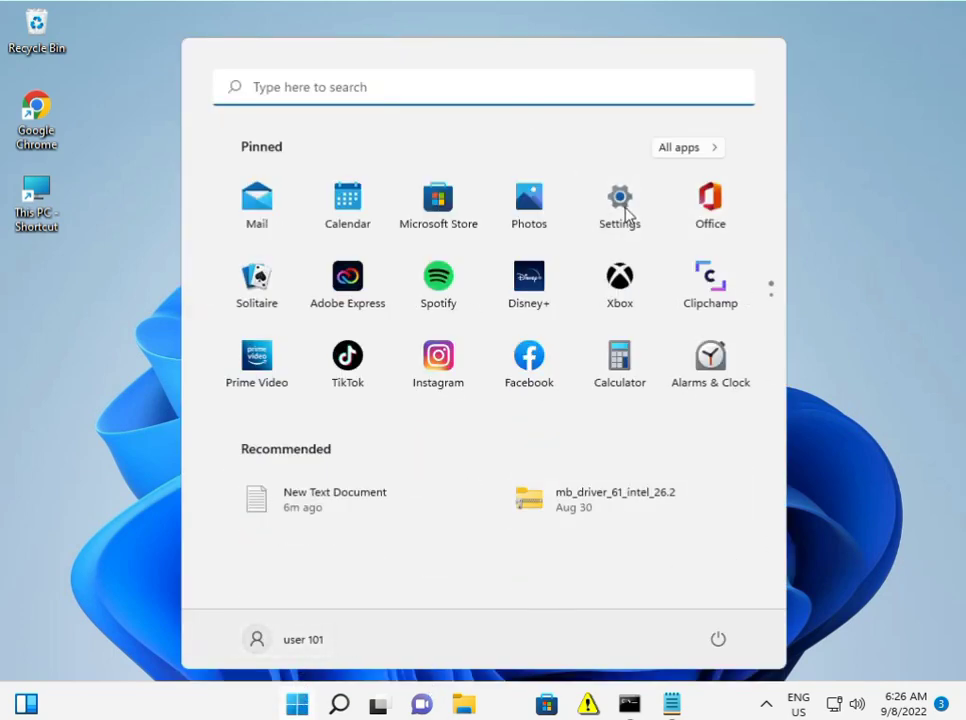
{"action": "left_click", "coordinate": [619, 204]}
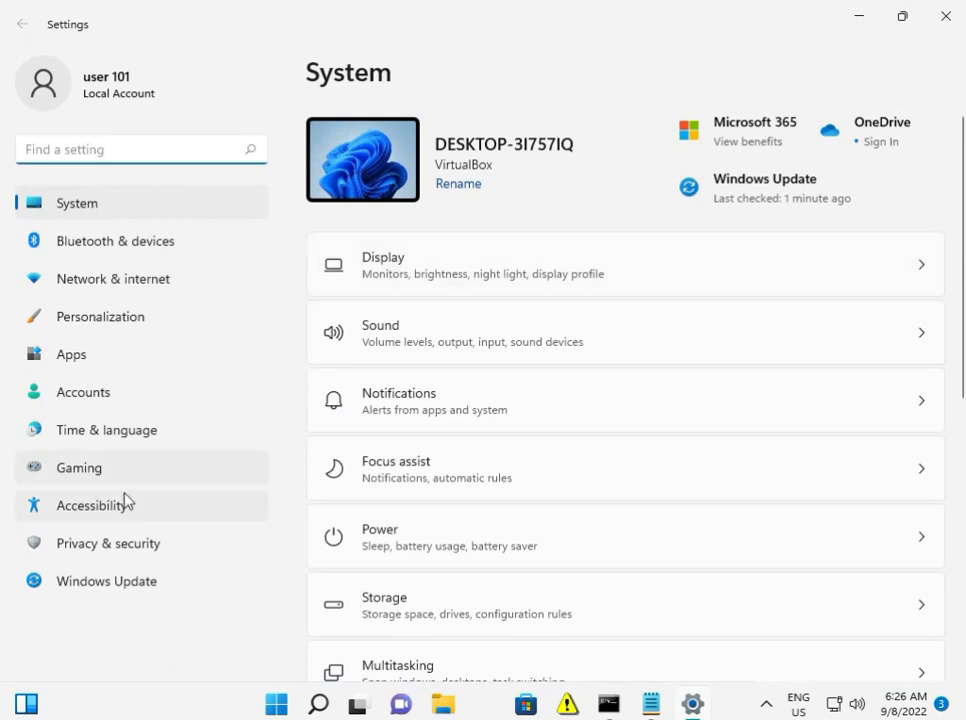
{"action": "left_click", "coordinate": [106, 581]}
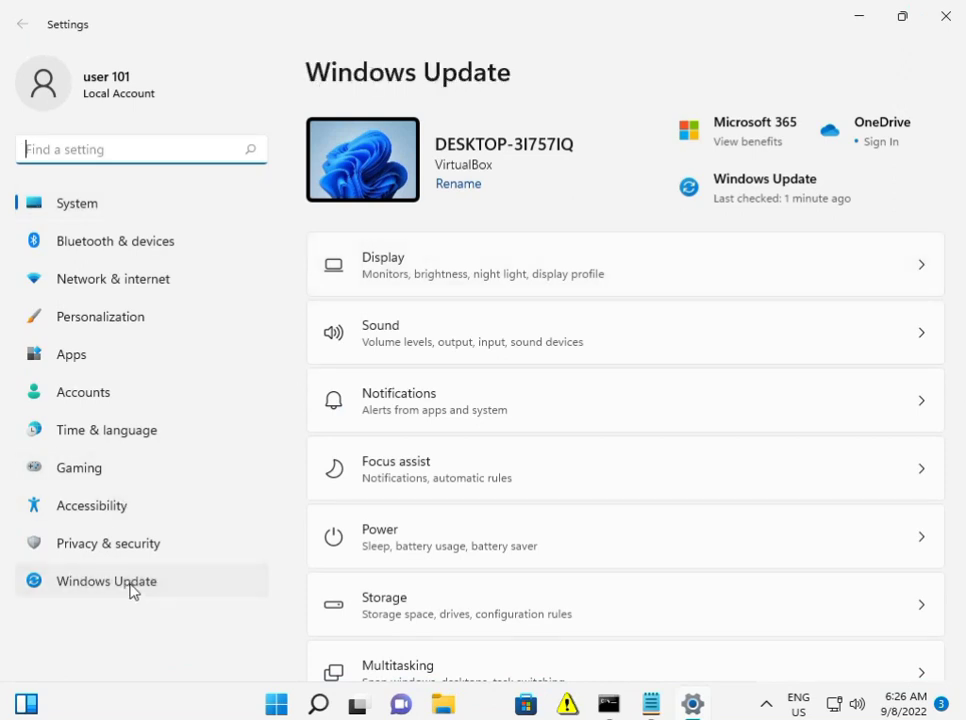
{"action": "left_click", "coordinate": [106, 581]}
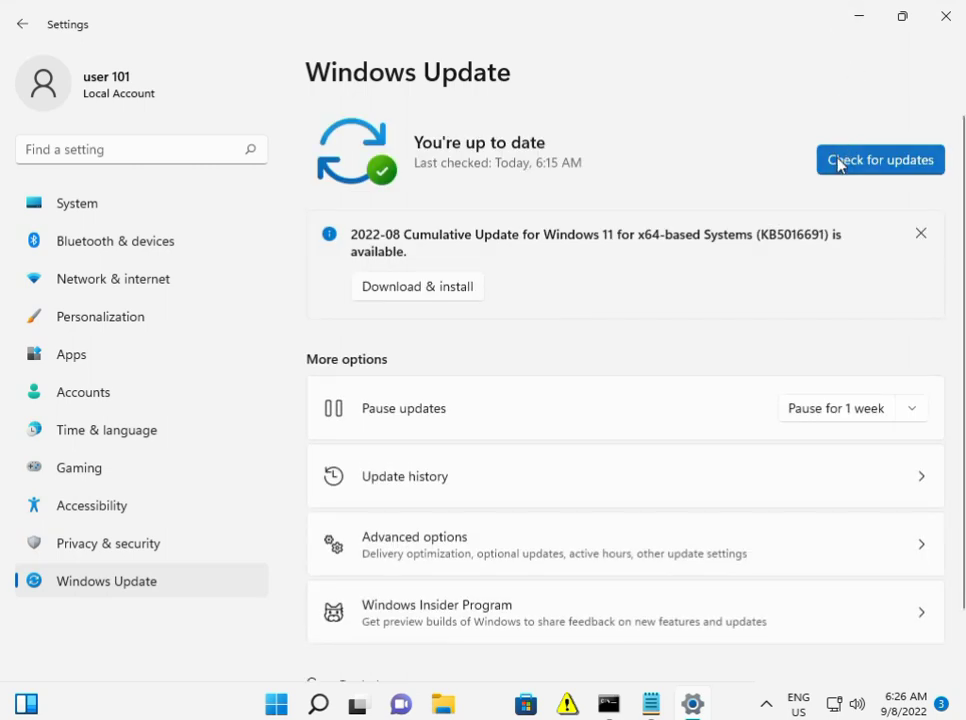
{"action": "left_click", "coordinate": [879, 160]}
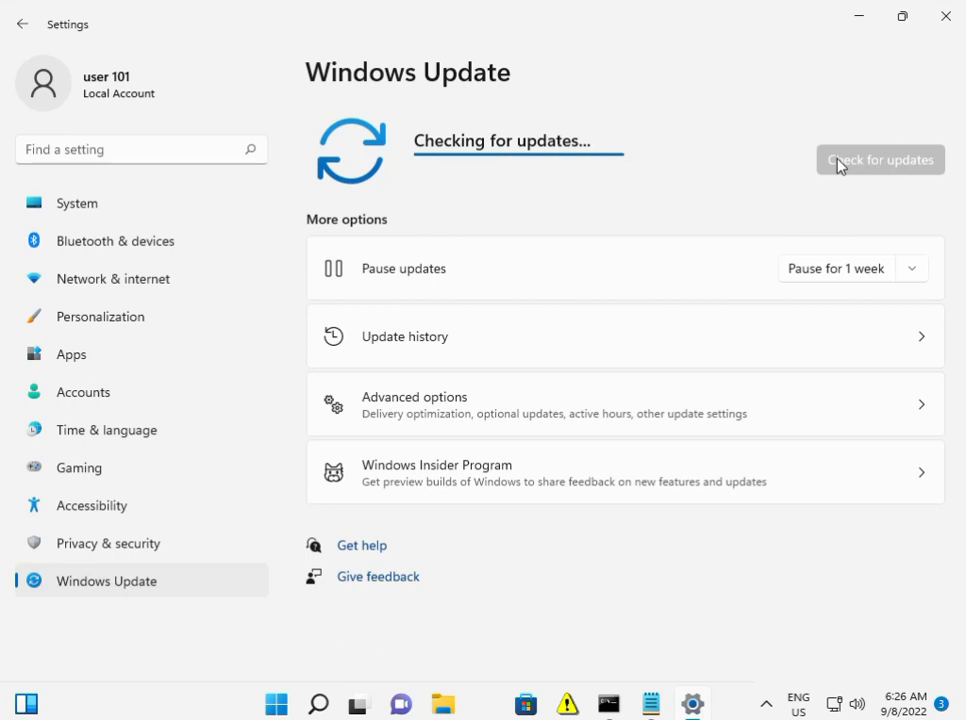
{"action": "mouse_move", "coordinate": [478, 228]}
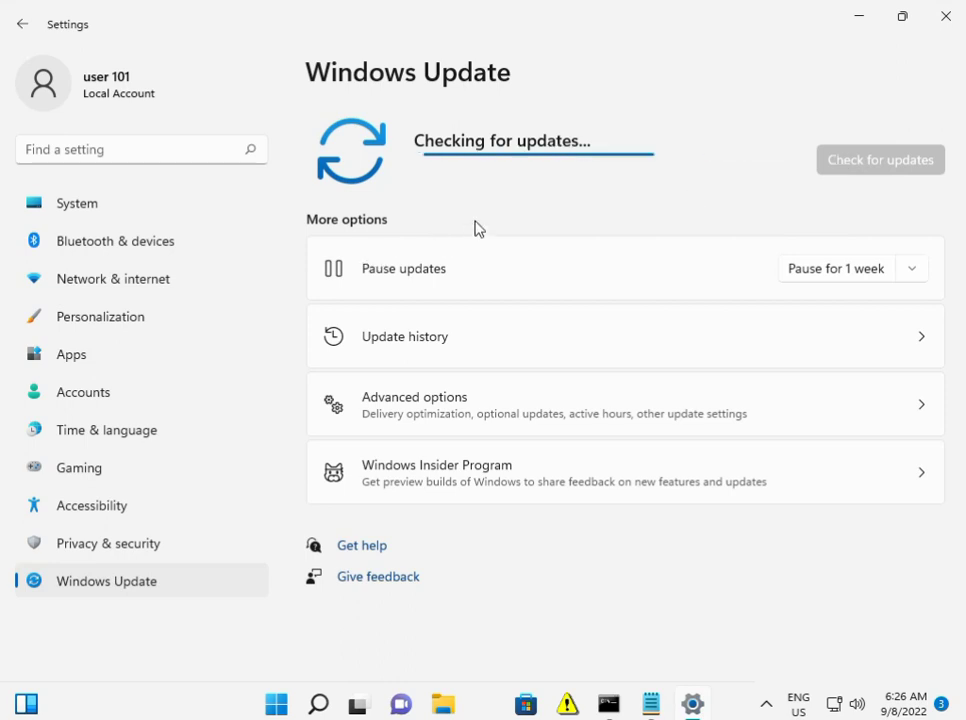
{"action": "mouse_move", "coordinate": [617, 307]}
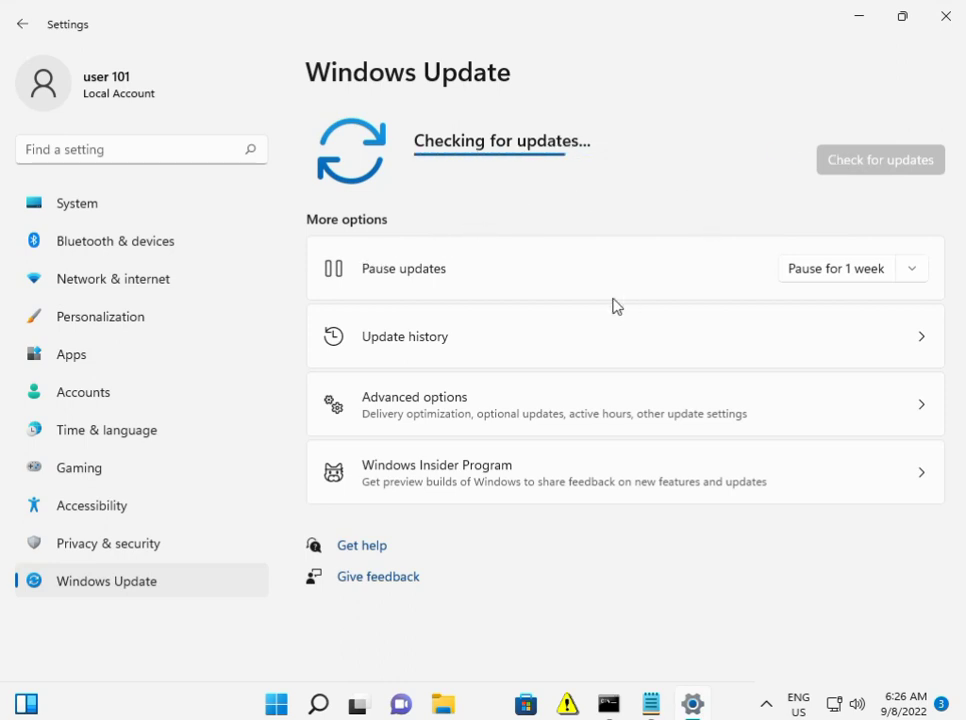